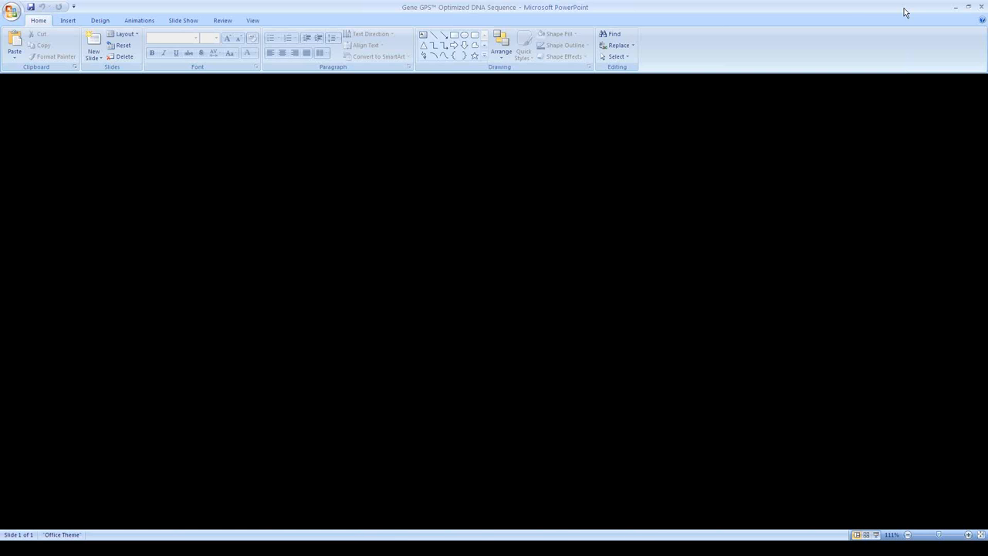
- Bring Firefox to the front and sign in to the DNA2.0 account
left_click(177, 548)
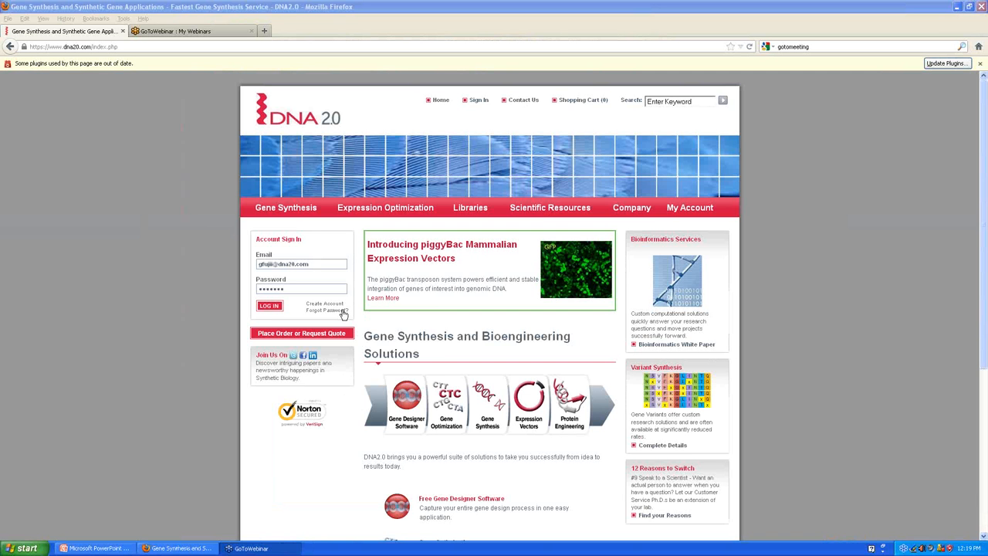
left_click(268, 305)
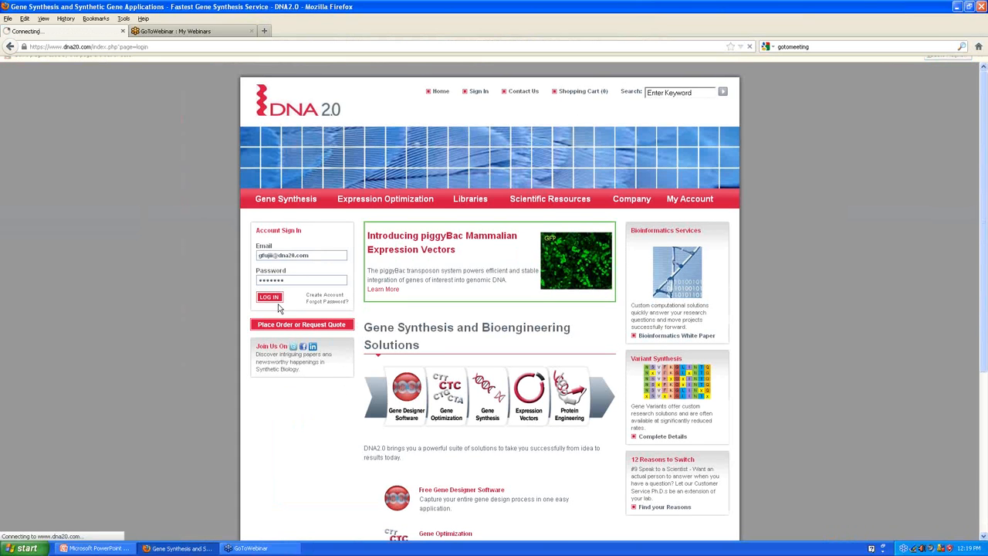
left_click(268, 296)
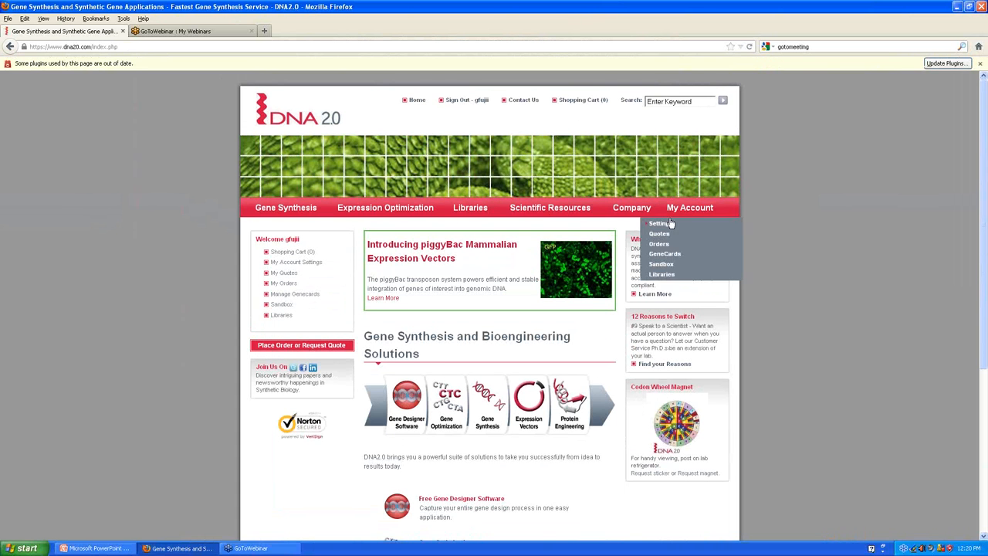
mouse_move(660, 264)
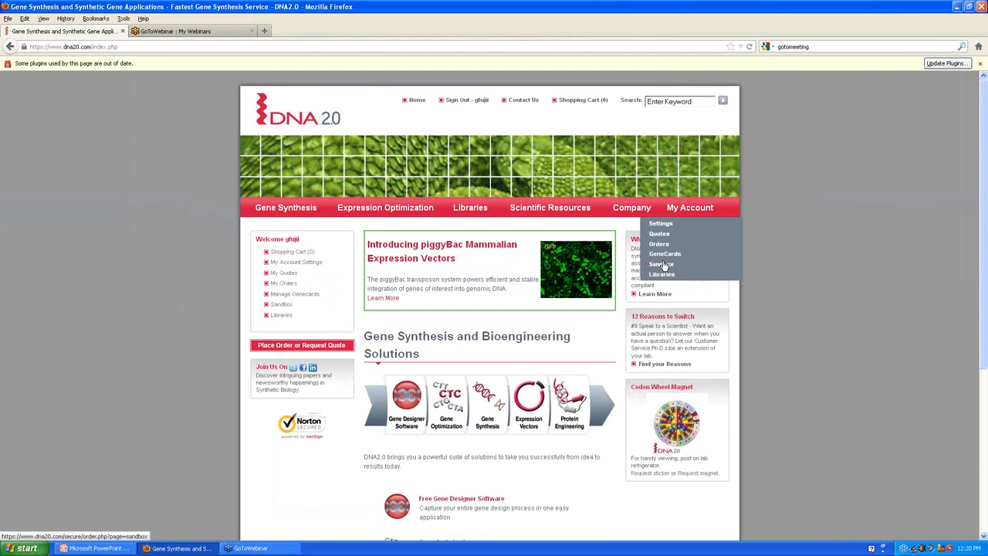
- Download the order 48470 project file from the Sandbox to the desktop
left_click(660, 264)
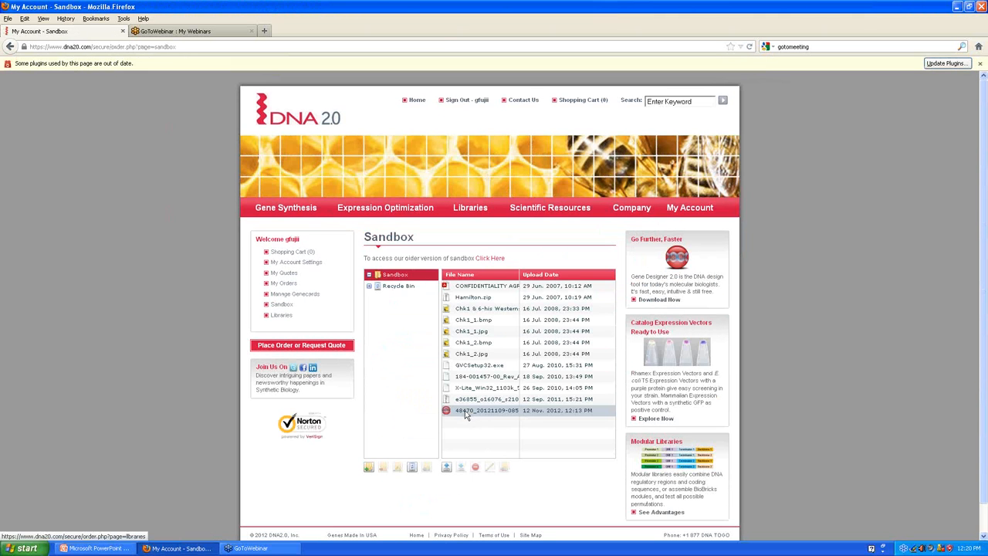
left_click(486, 410)
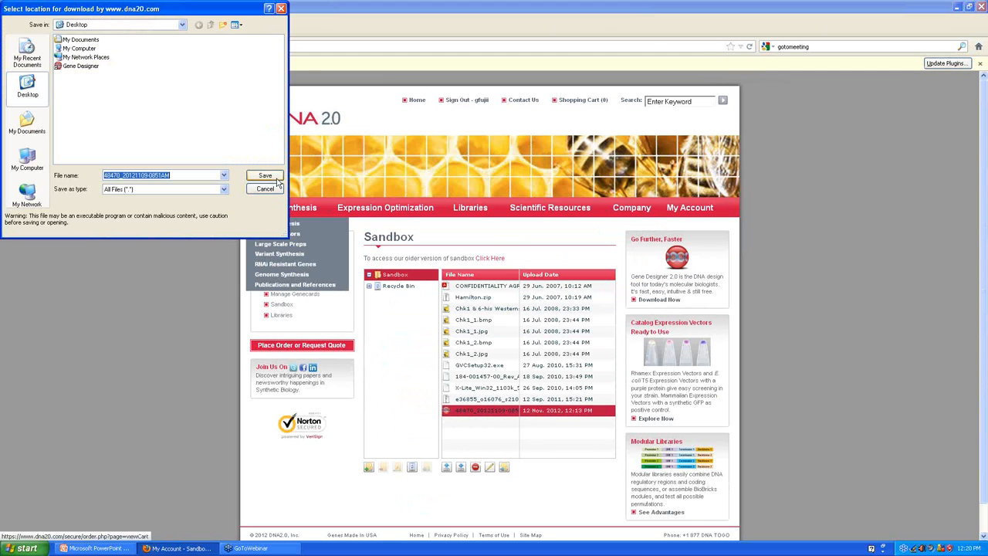
left_click(264, 175)
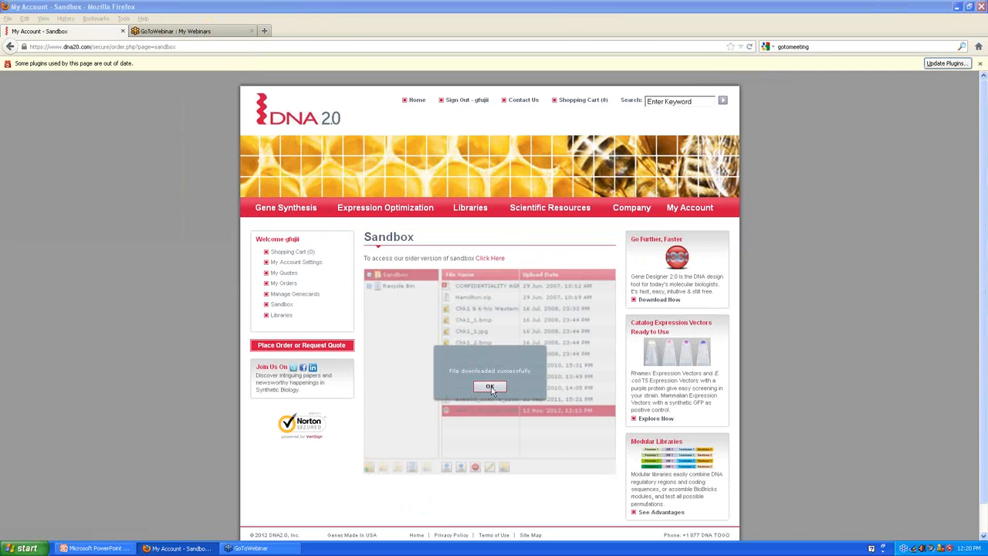
left_click(490, 387)
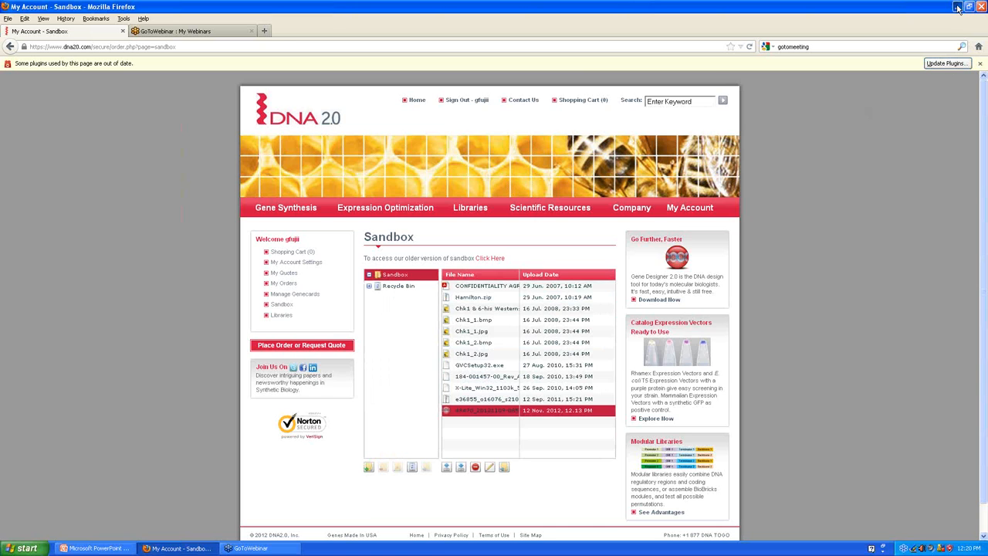
- Minimize Firefox and launch the downloaded 48470 project from the desktop in Gene Designer
left_click(954, 10)
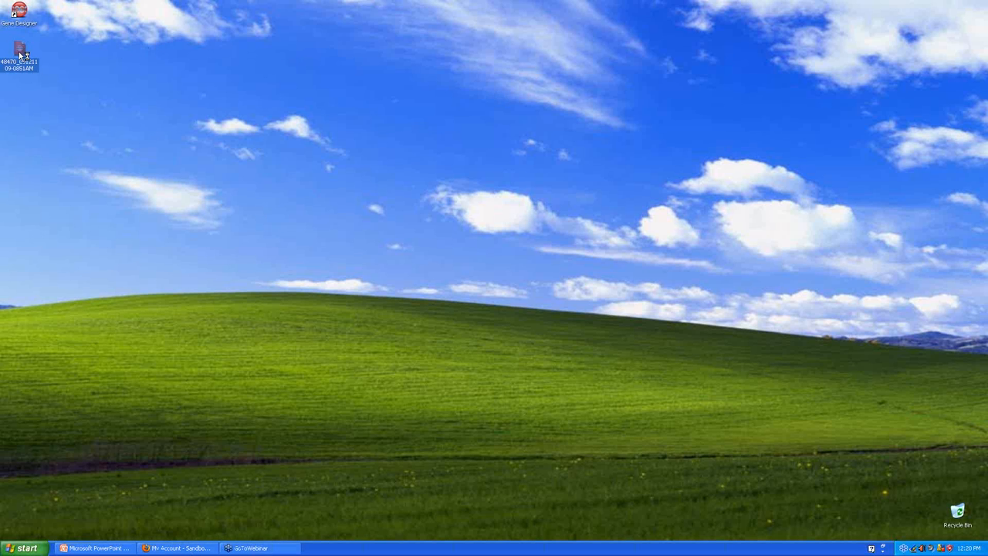
mouse_move(25, 54)
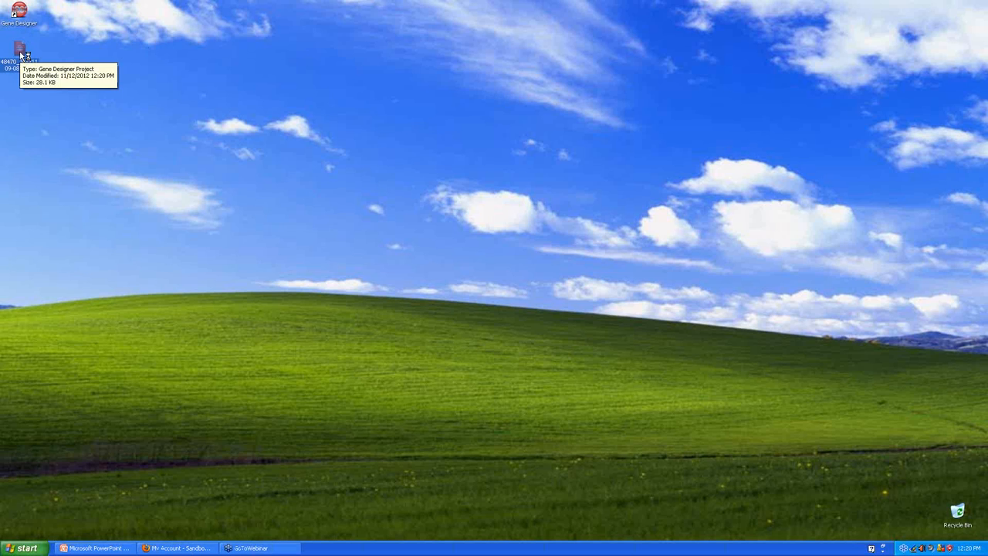
double_click(23, 48)
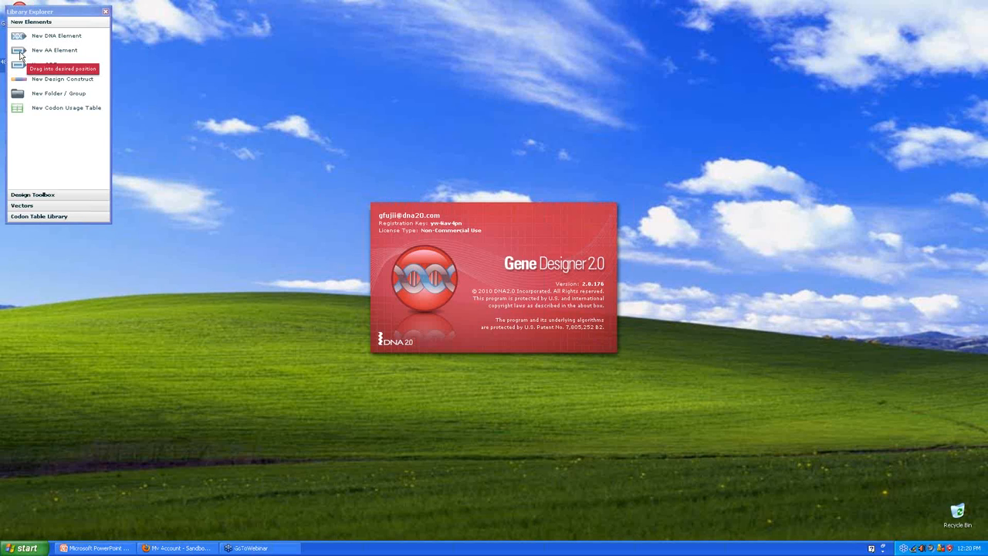
mouse_move(31, 59)
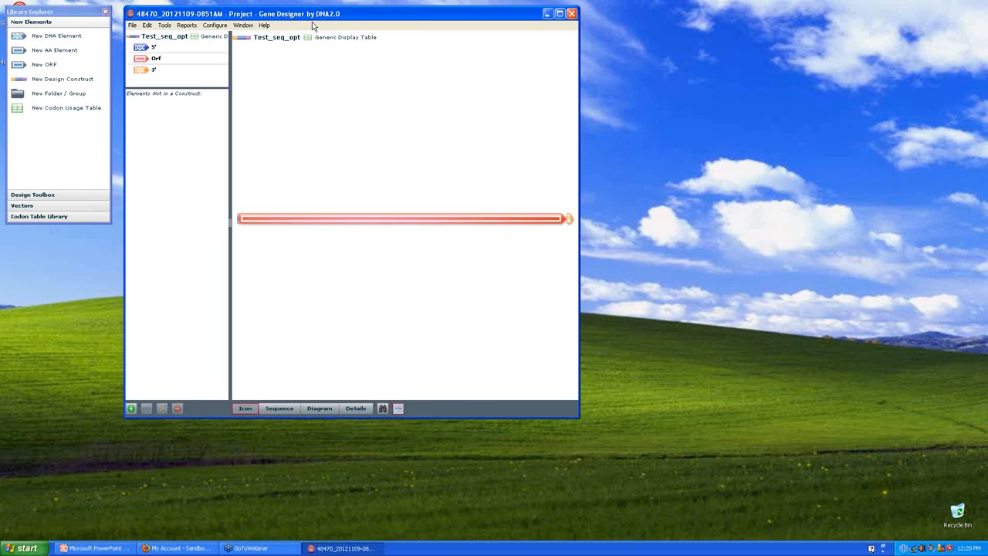
left_click_drag(154, 69, 400, 385)
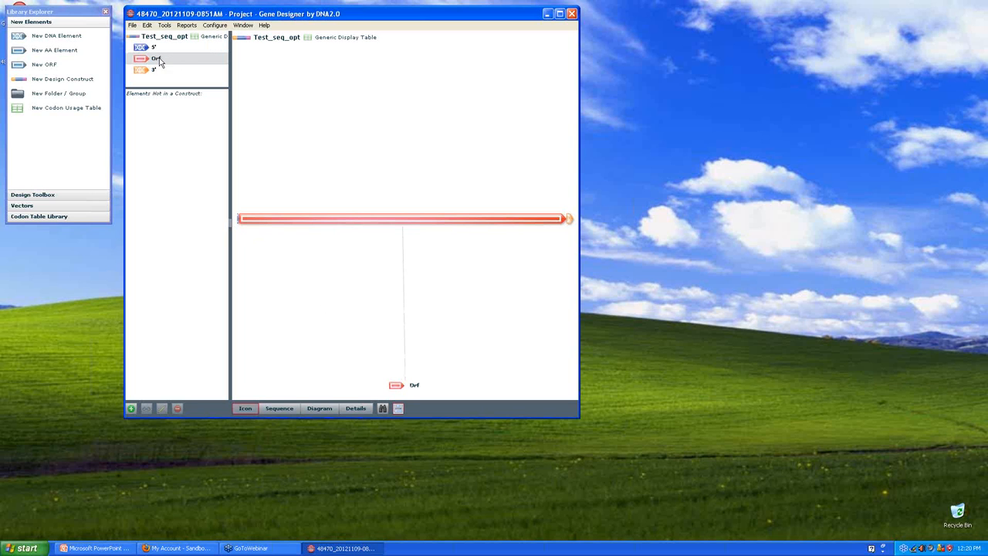
double_click(160, 58)
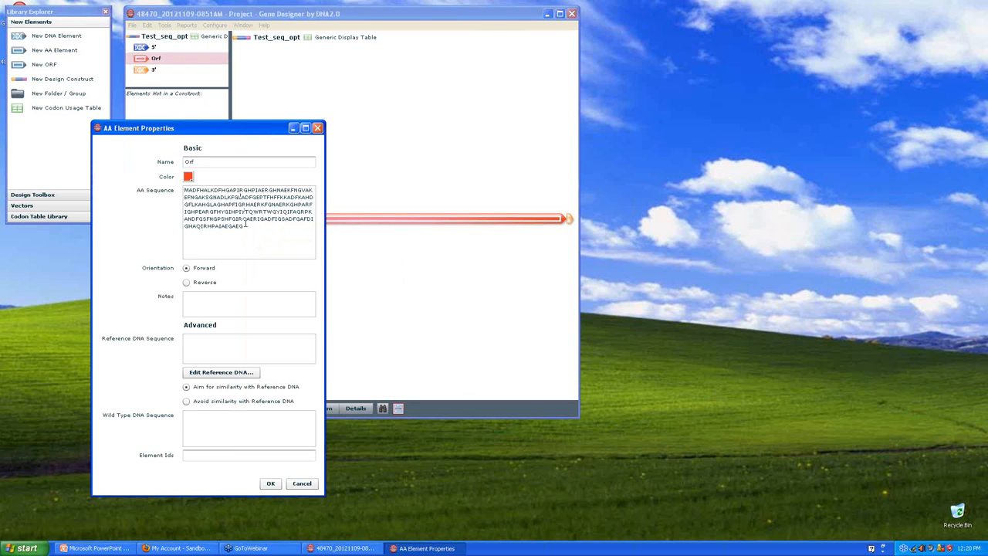
mouse_move(247, 224)
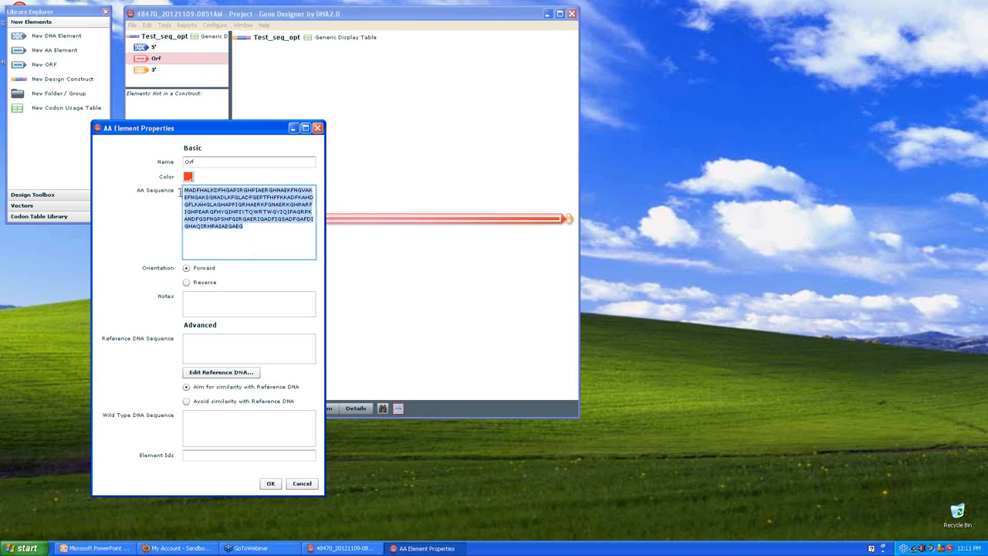
left_click(270, 483)
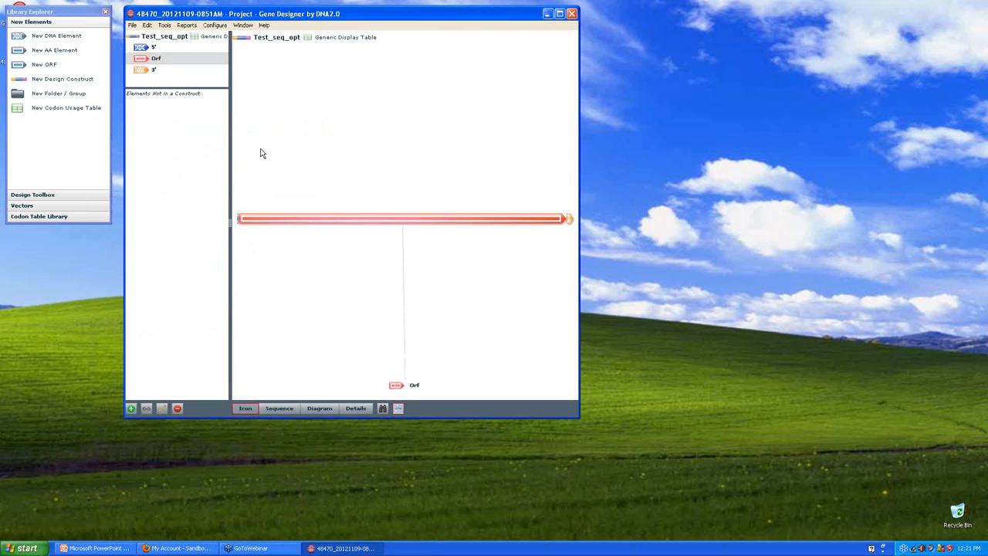
- Generate a backtranslation summary report for the amino-acid elements using the last profile, then close it
left_click(178, 28)
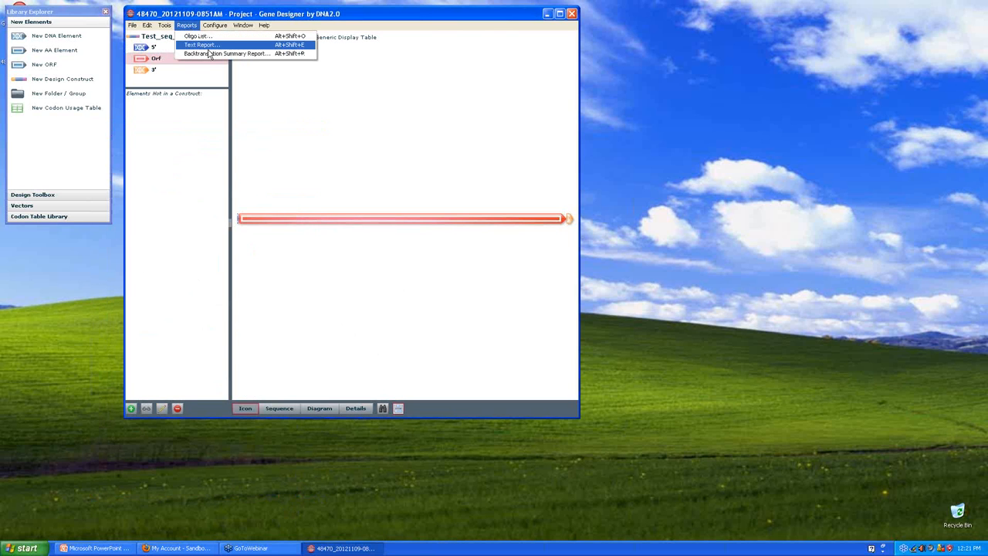
mouse_move(216, 58)
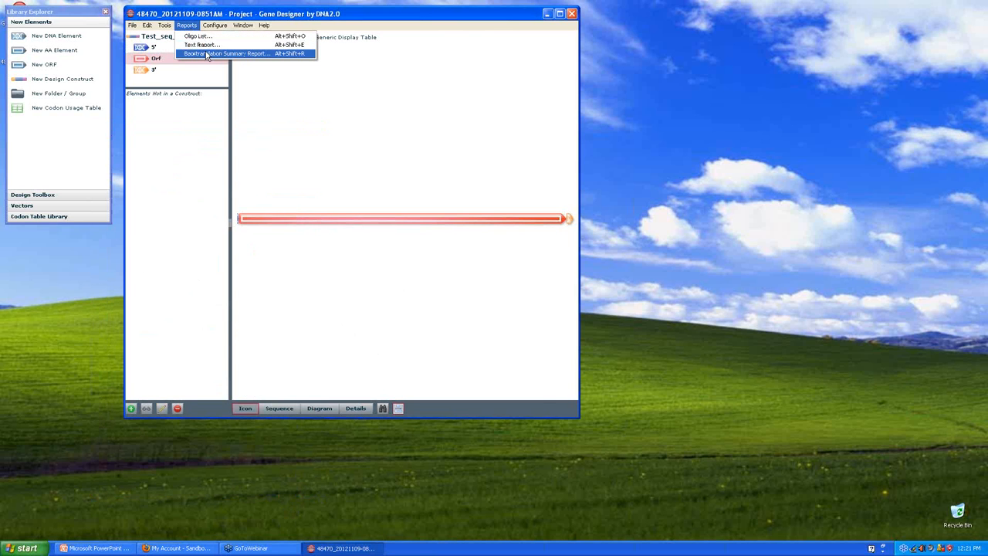
left_click(232, 55)
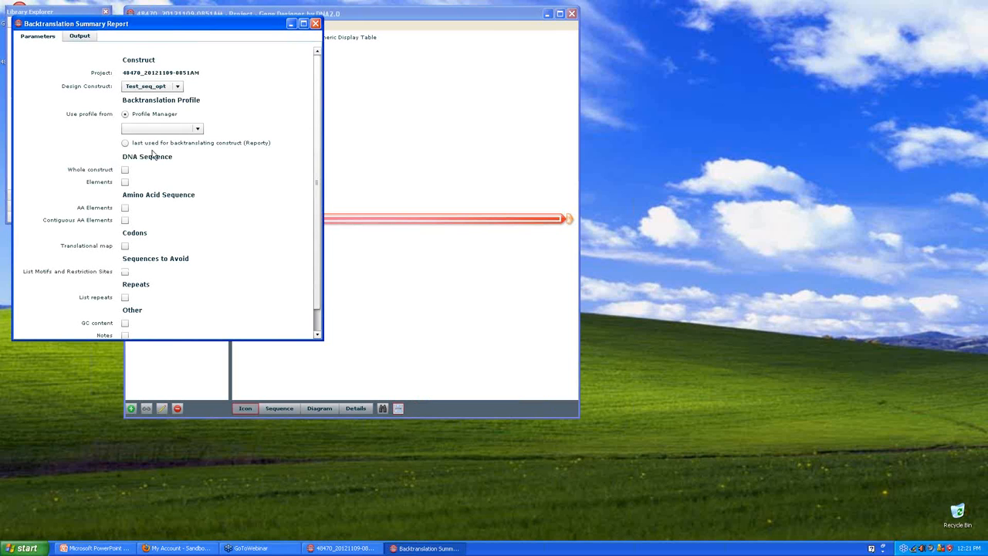
left_click(124, 143)
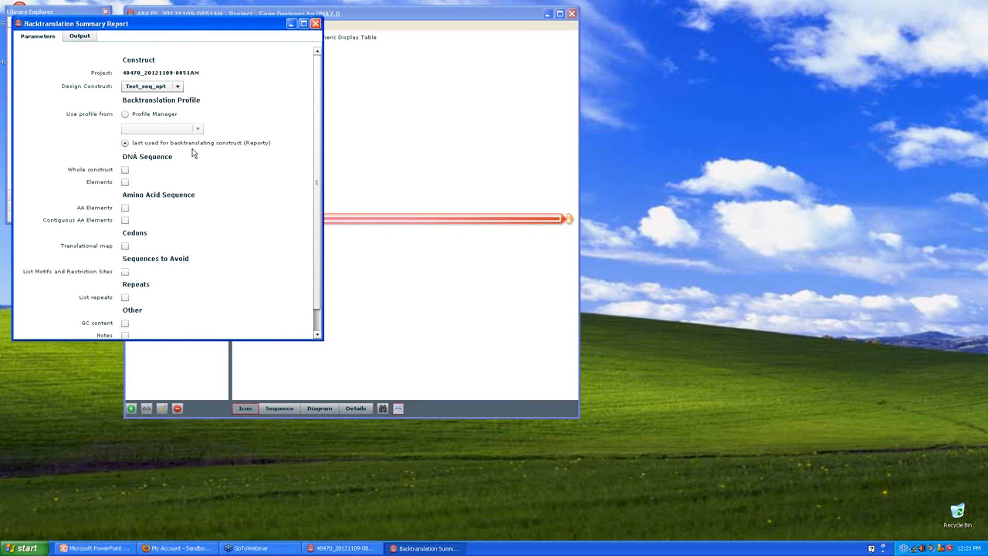
mouse_move(131, 231)
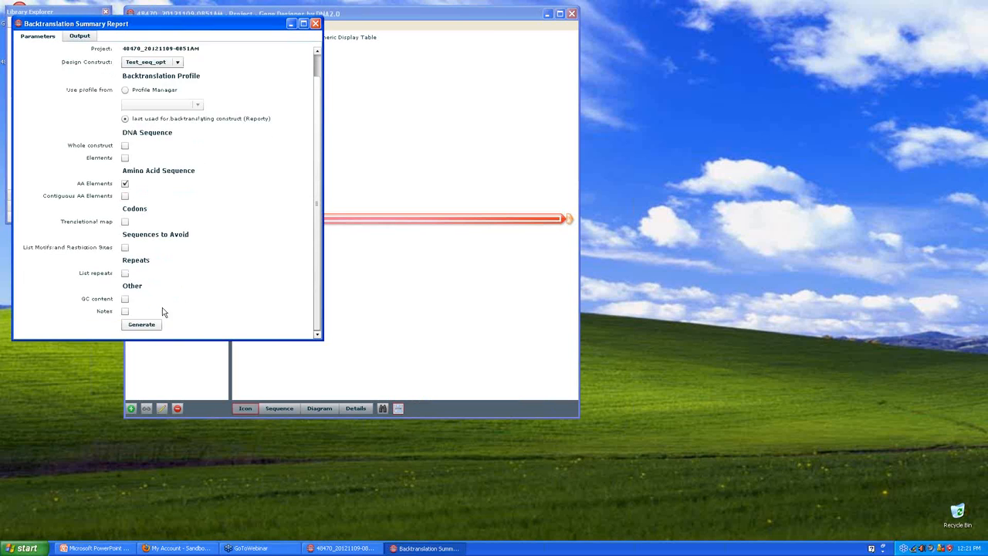
left_click(141, 325)
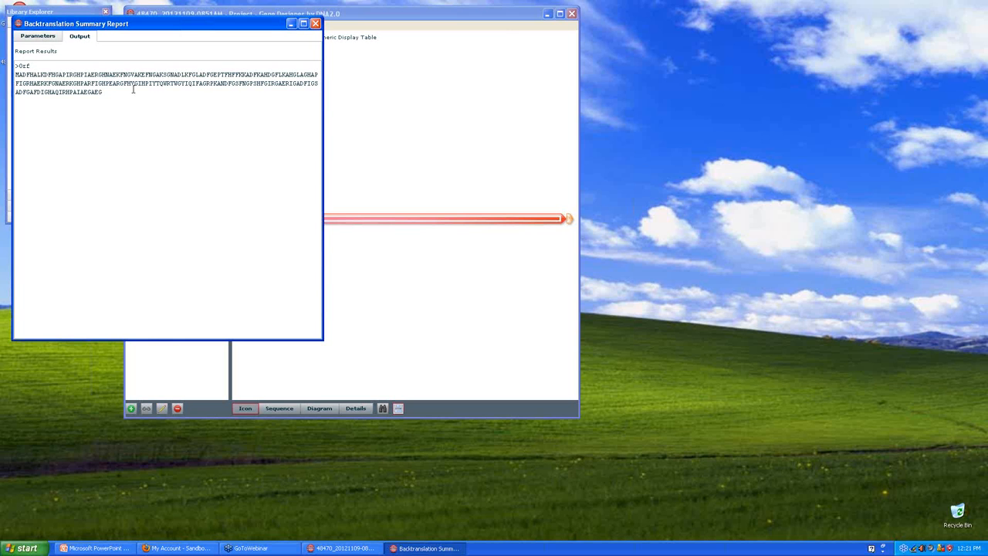
mouse_move(277, 44)
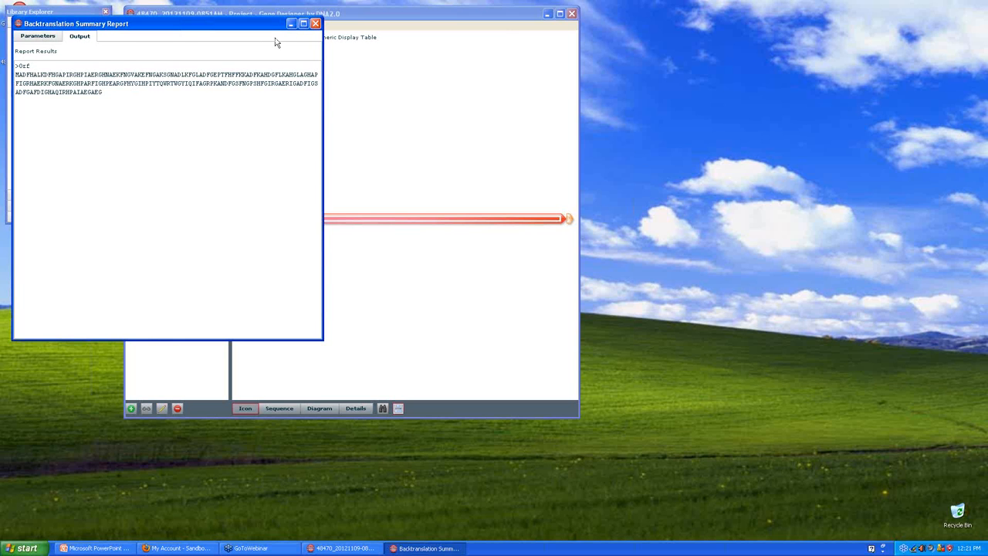
left_click(327, 24)
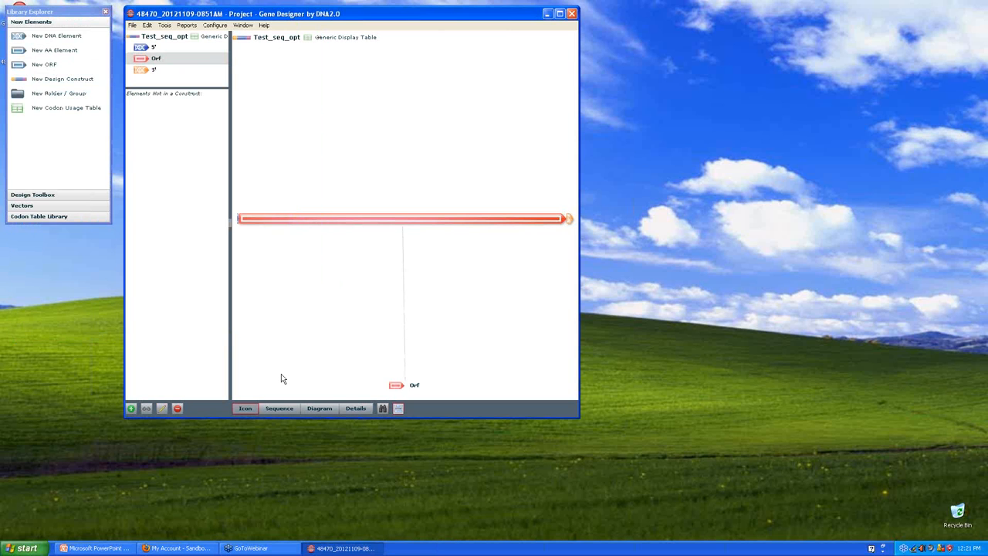
mouse_move(284, 392)
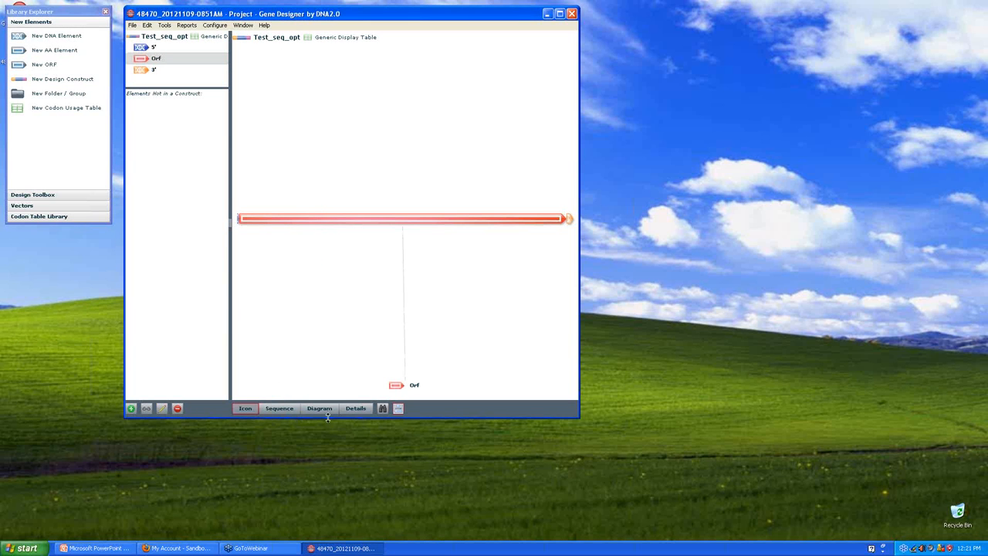
- Switch Test_seq_opt to sequence view showing DNA bases, translation and codon options
left_click(279, 408)
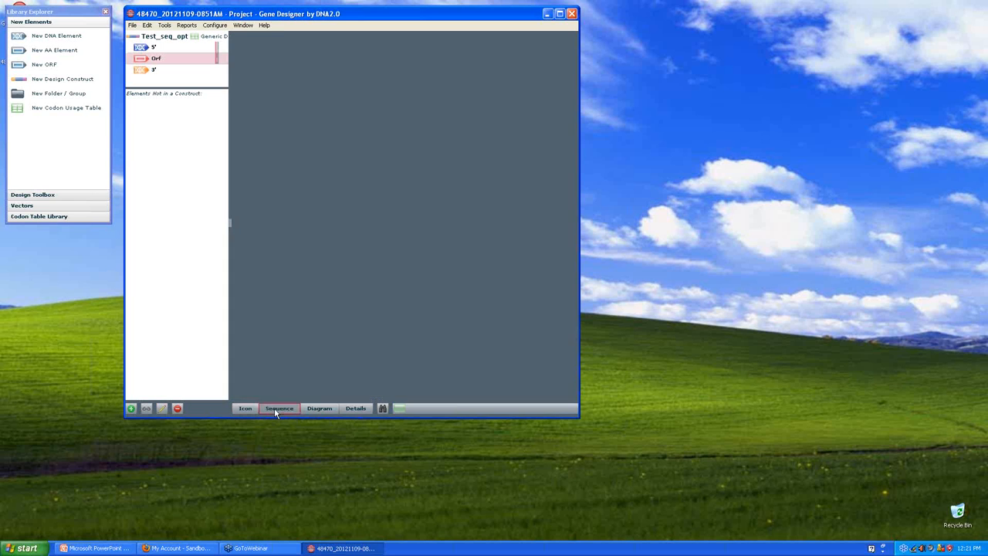
left_click(279, 407)
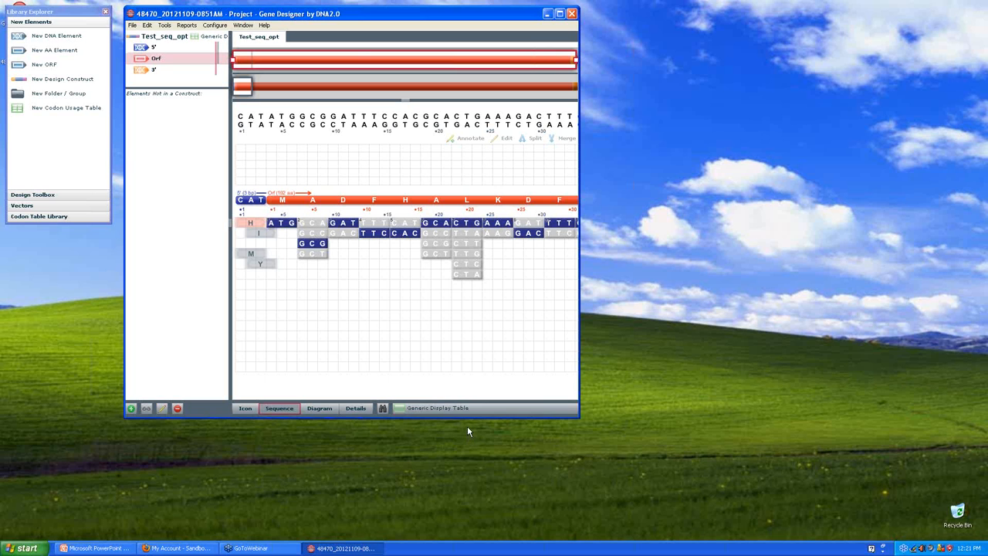
mouse_move(381, 408)
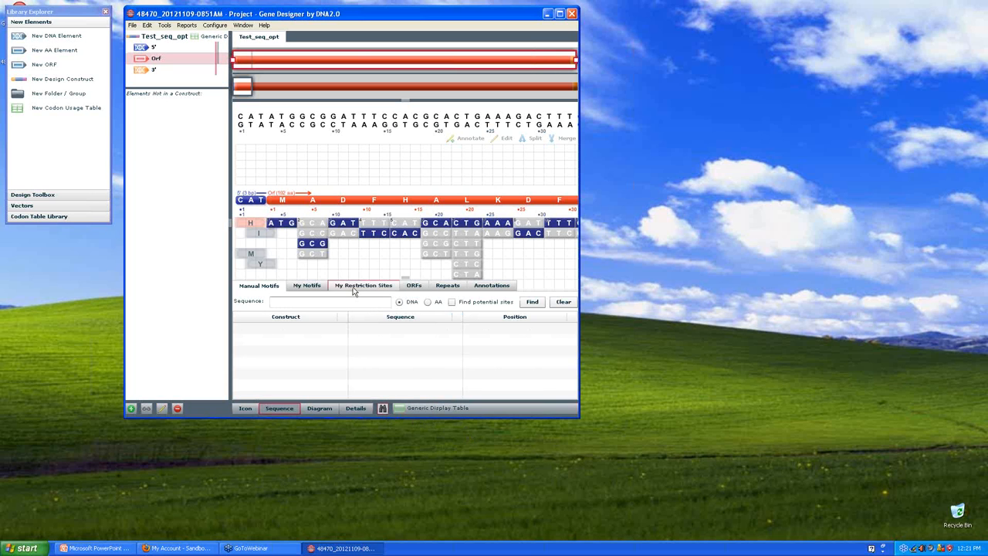
- Search for NdeI and XhoI sites and jump to each hit at positions 1 and 586
left_click(363, 285)
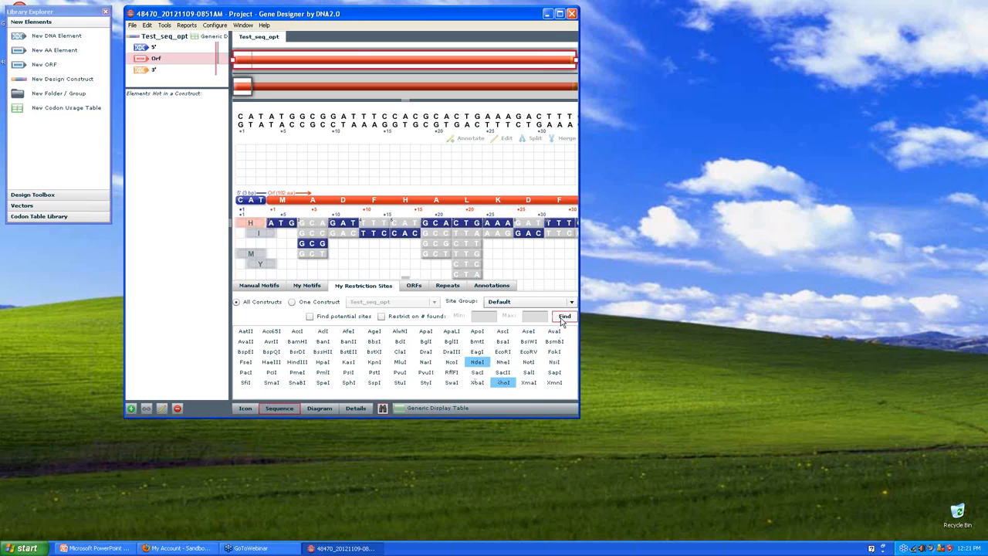
left_click(563, 317)
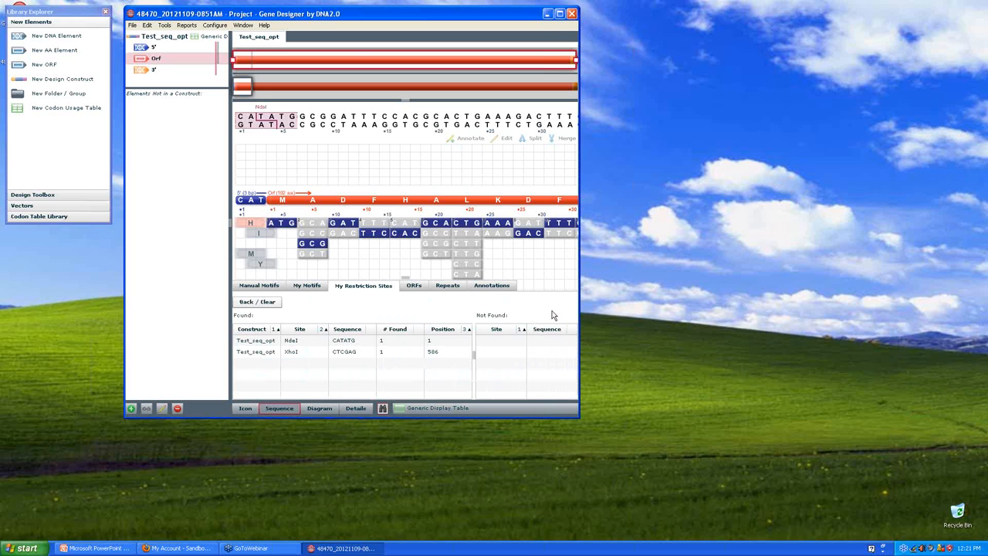
left_click(301, 340)
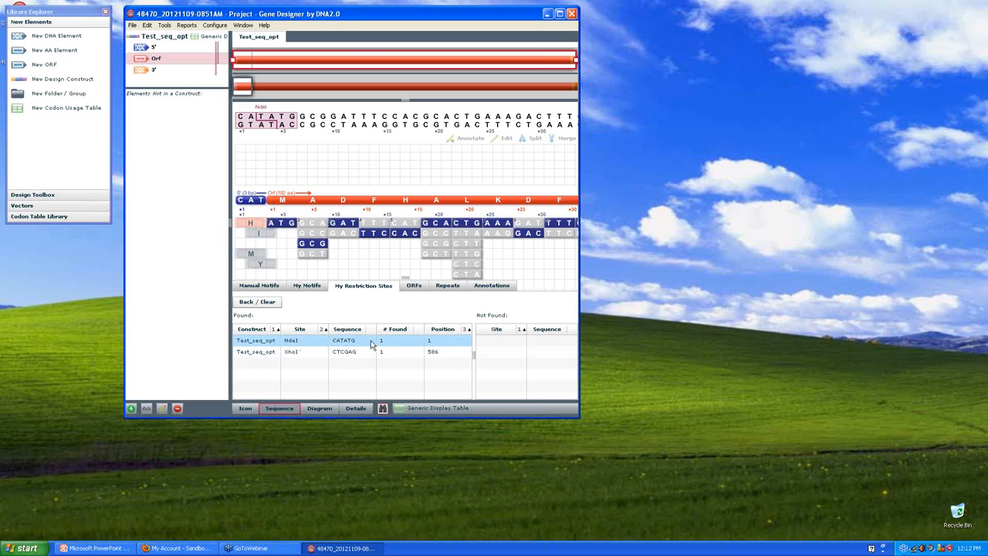
mouse_move(434, 342)
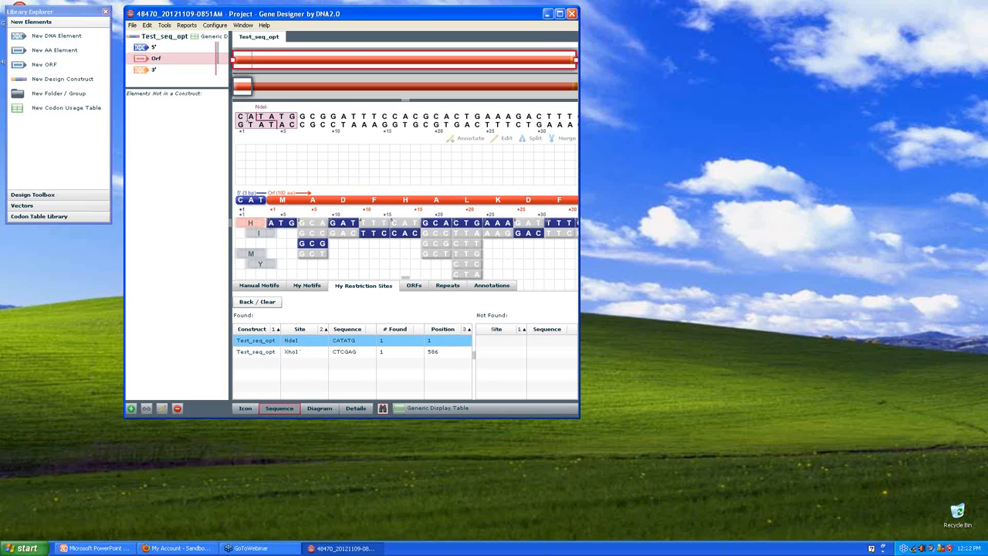
mouse_move(401, 306)
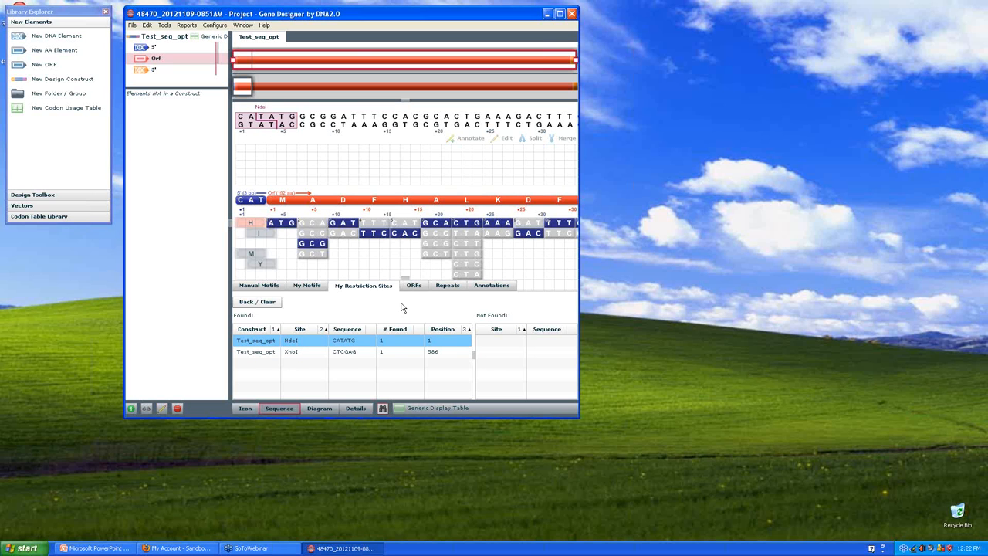
left_click(305, 352)
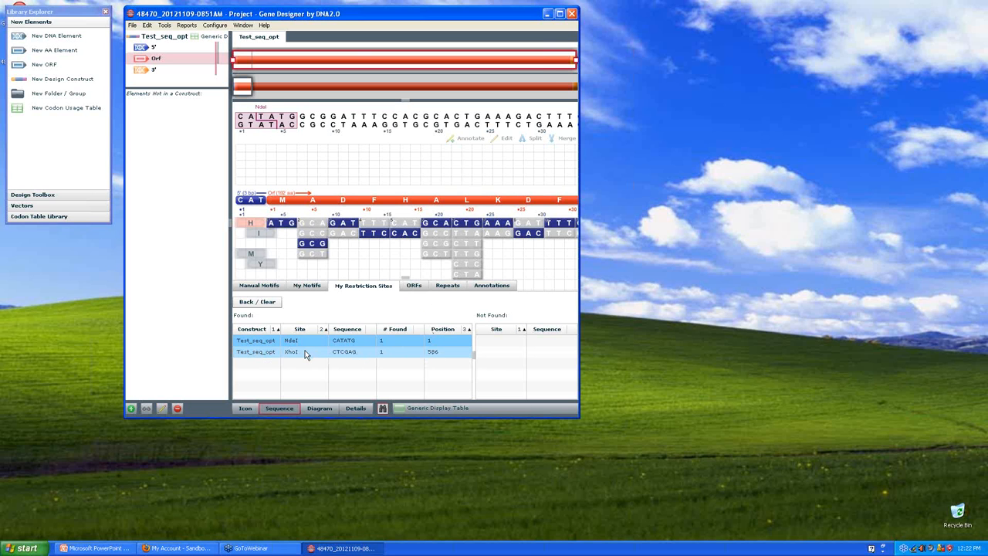
left_click(291, 351)
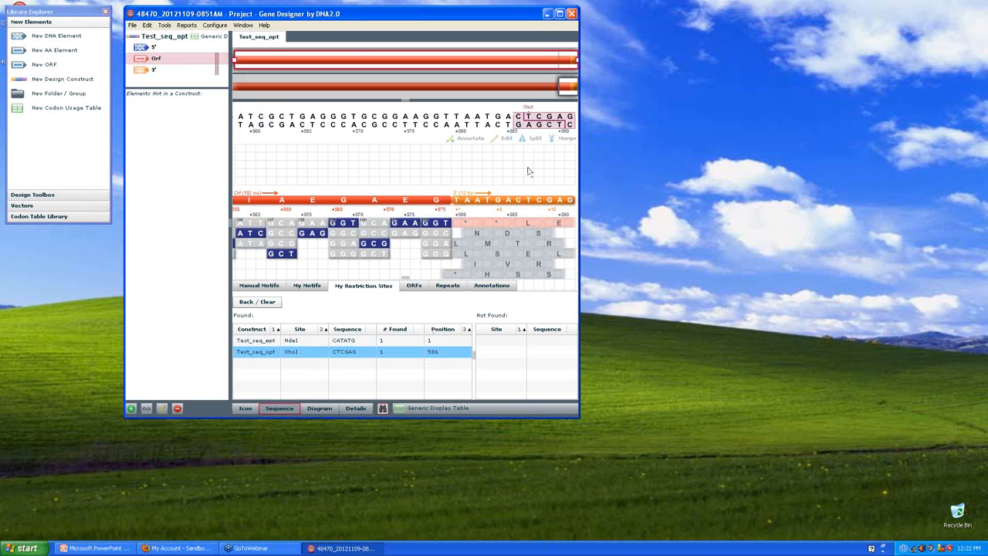
mouse_move(488, 244)
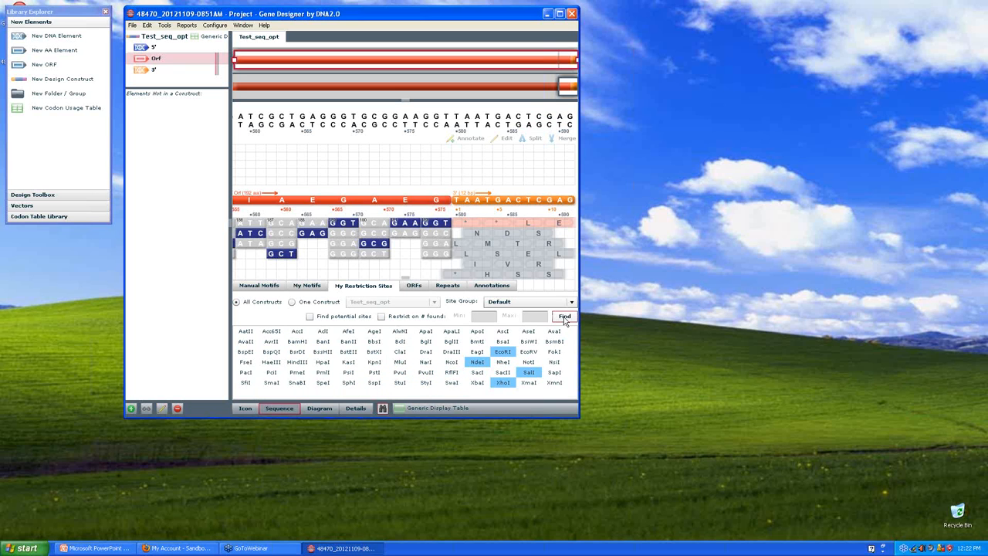
- Search for NdeI, XhoI, EcoRI and SalI, reviewing SalI and EcoRI as not found
left_click(564, 317)
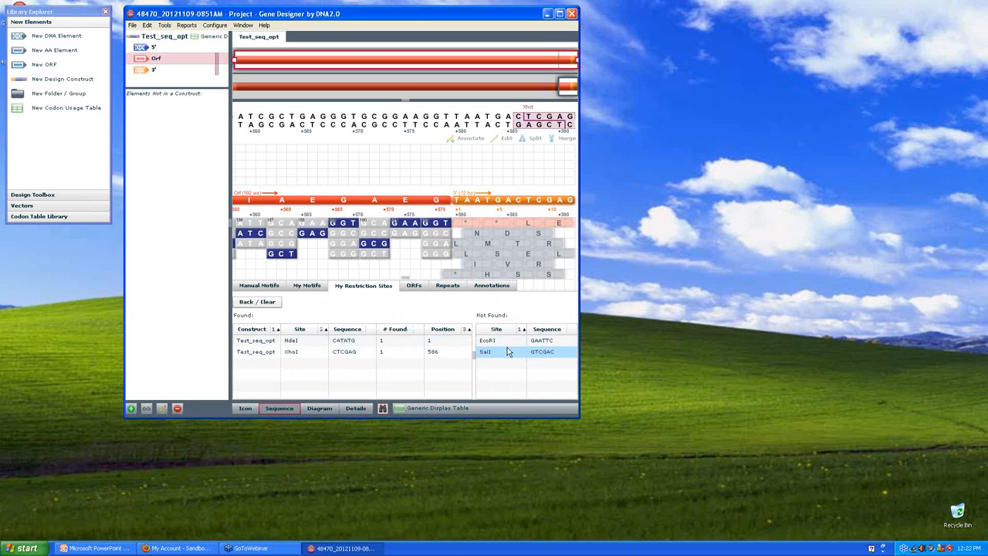
left_click(510, 340)
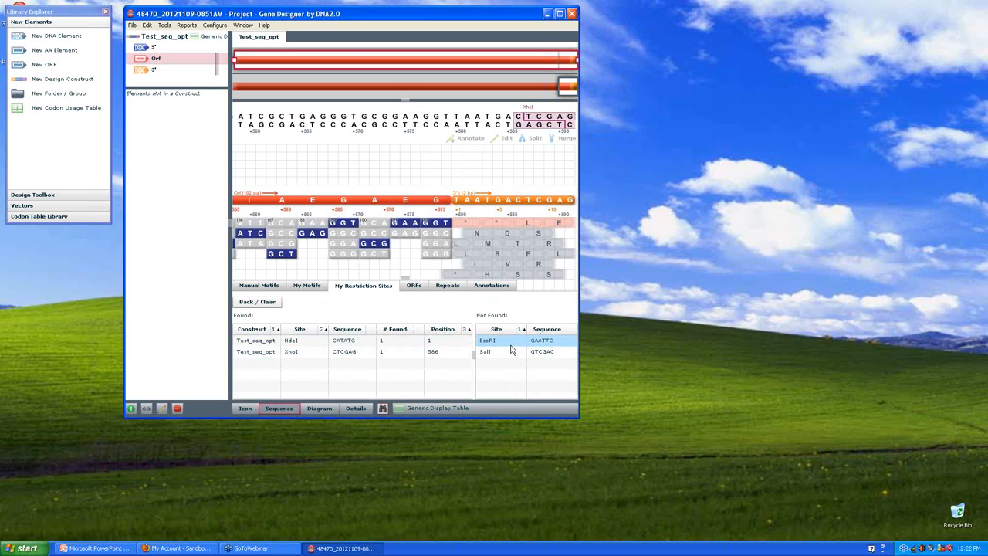
left_click(513, 352)
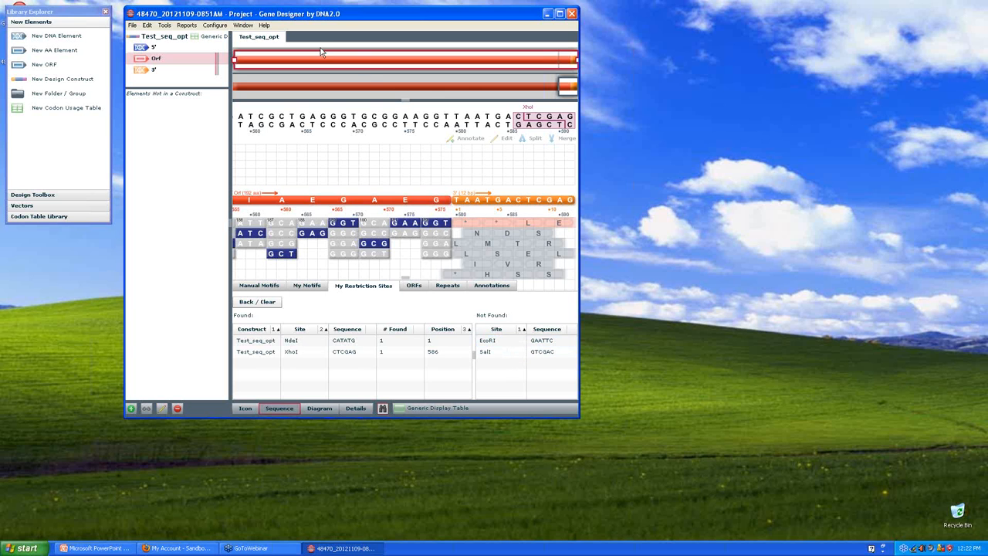
mouse_move(535, 116)
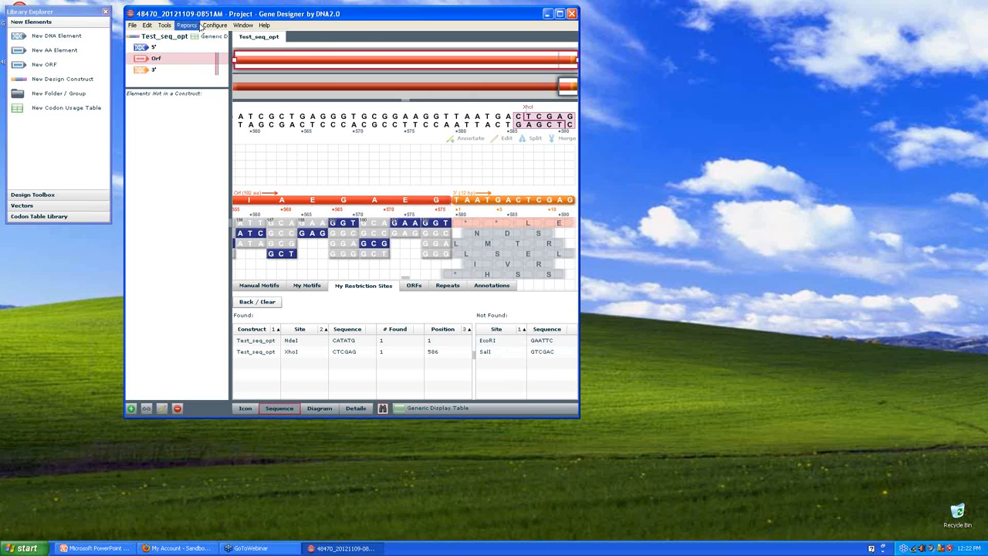
- Reopen the backtranslation summary report, scroll its sequences-to-avoid output, and close it
left_click(186, 29)
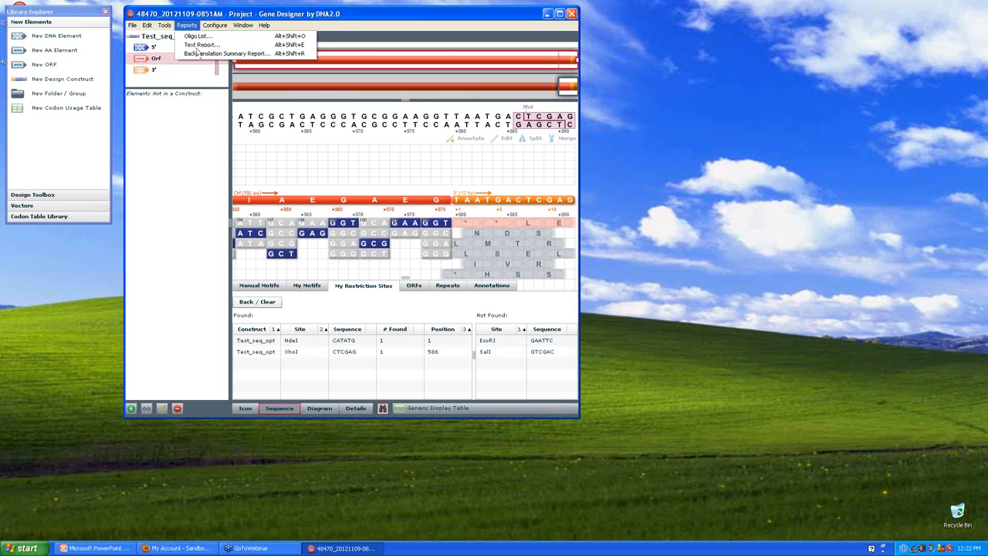
left_click(216, 54)
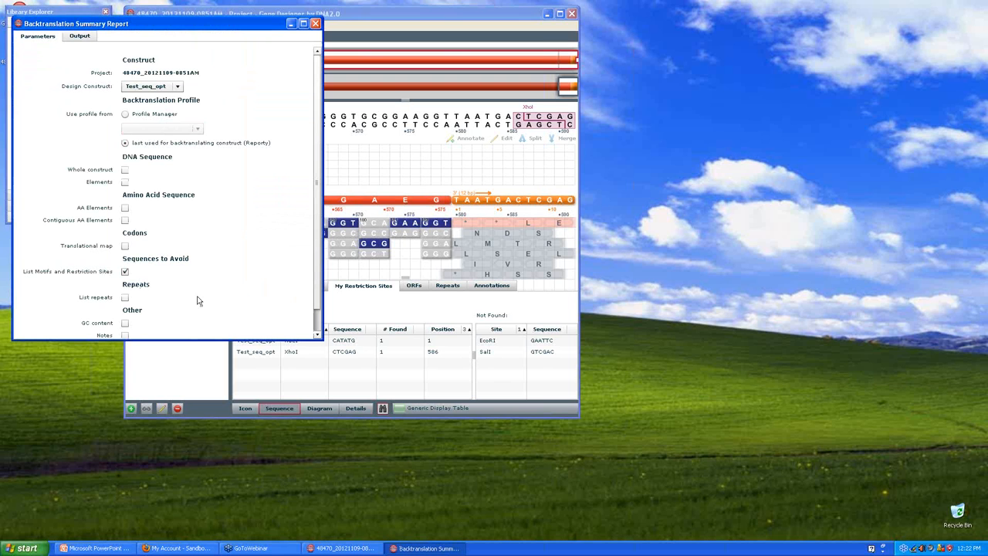
mouse_move(189, 292)
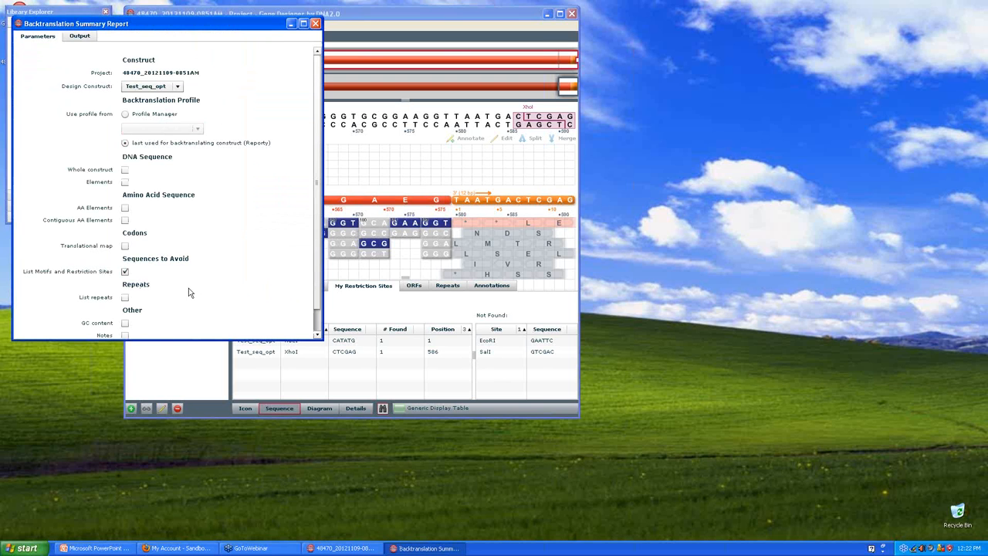
left_click(75, 36)
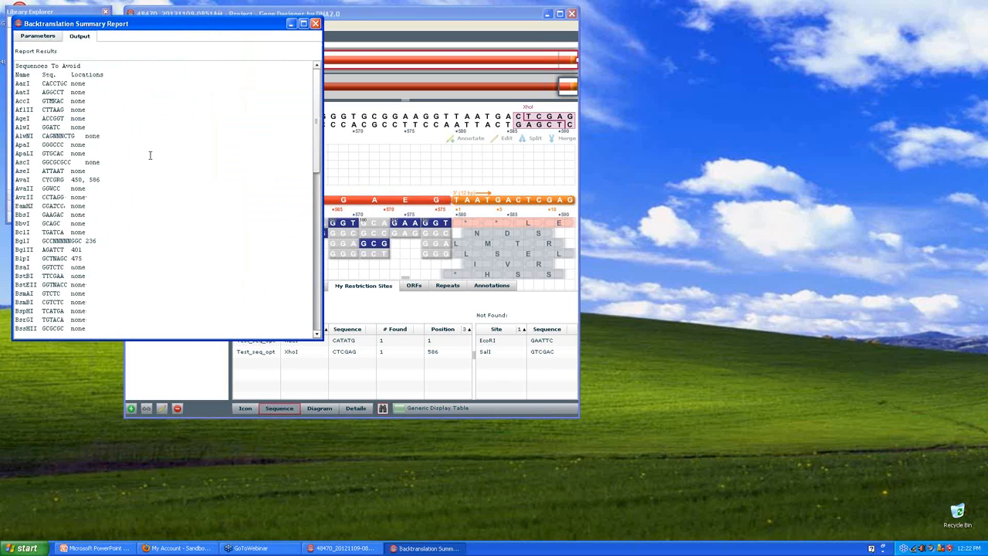
mouse_move(145, 160)
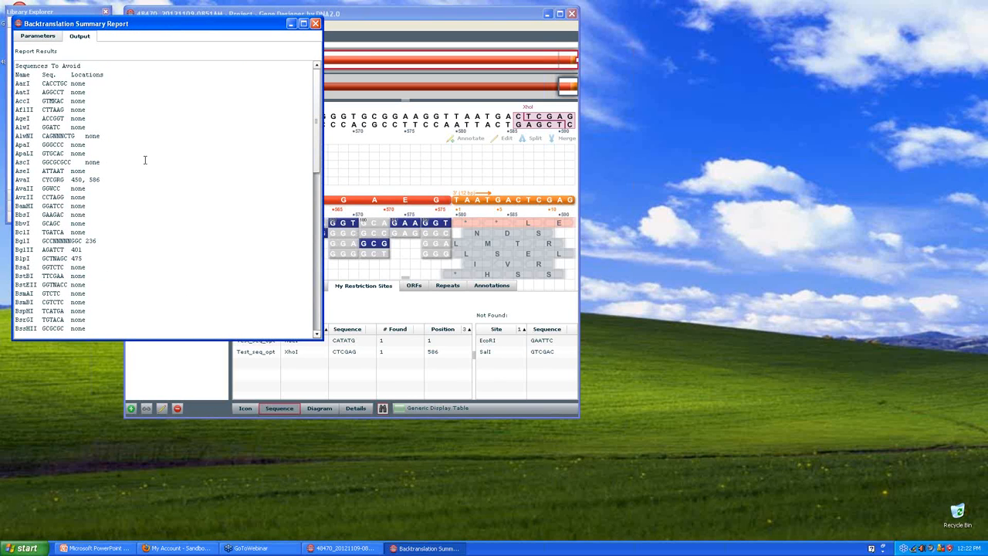
mouse_move(123, 171)
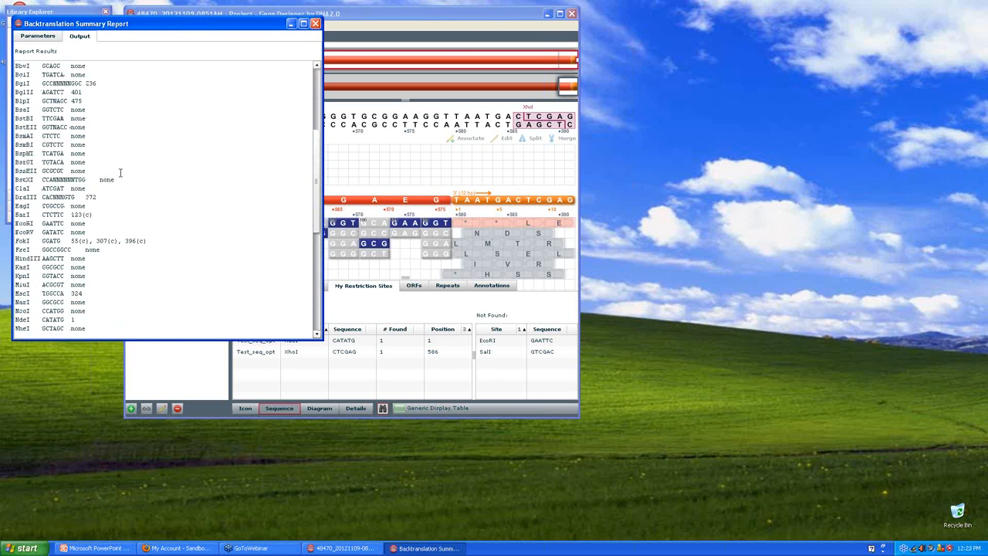
scroll("down", 3)
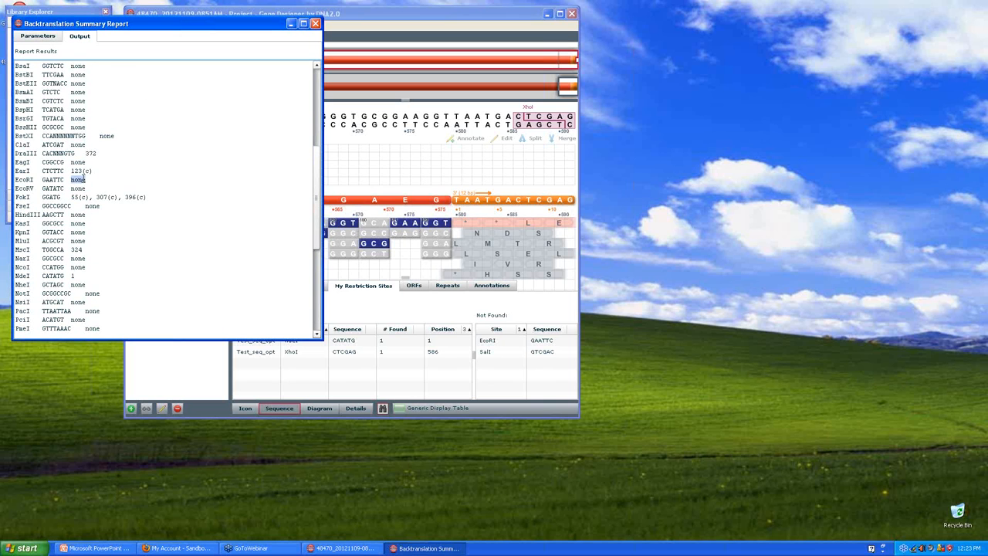
scroll("down", 3)
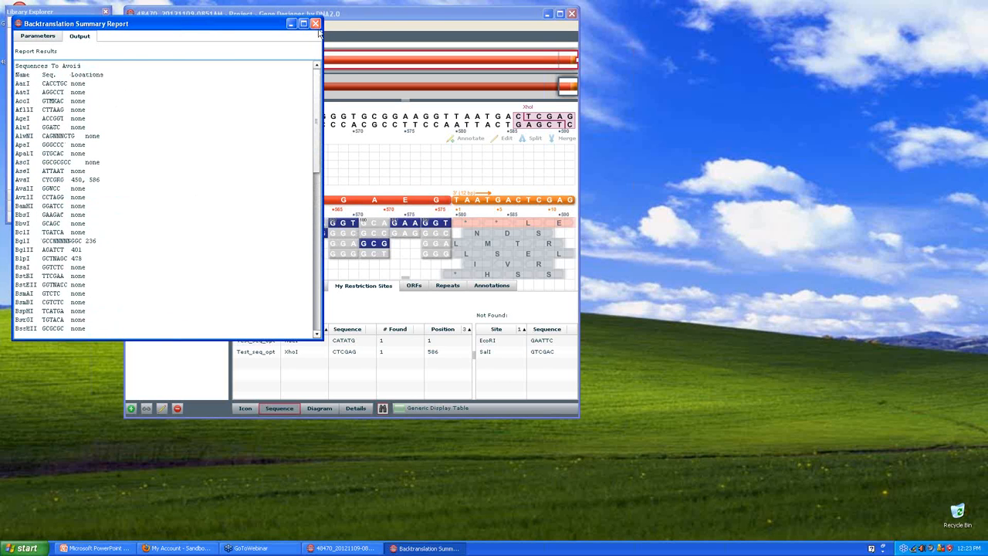
left_click(311, 26)
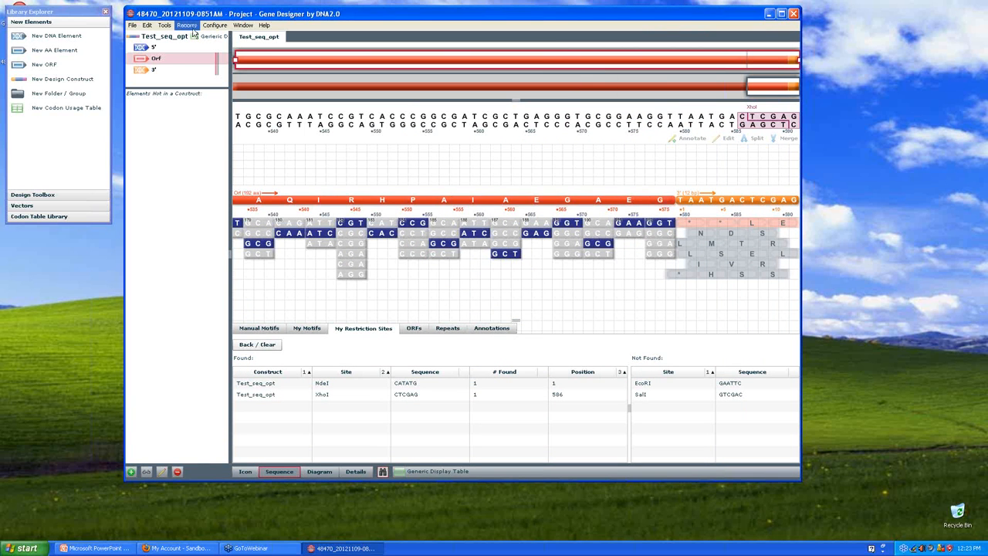
left_click(183, 29)
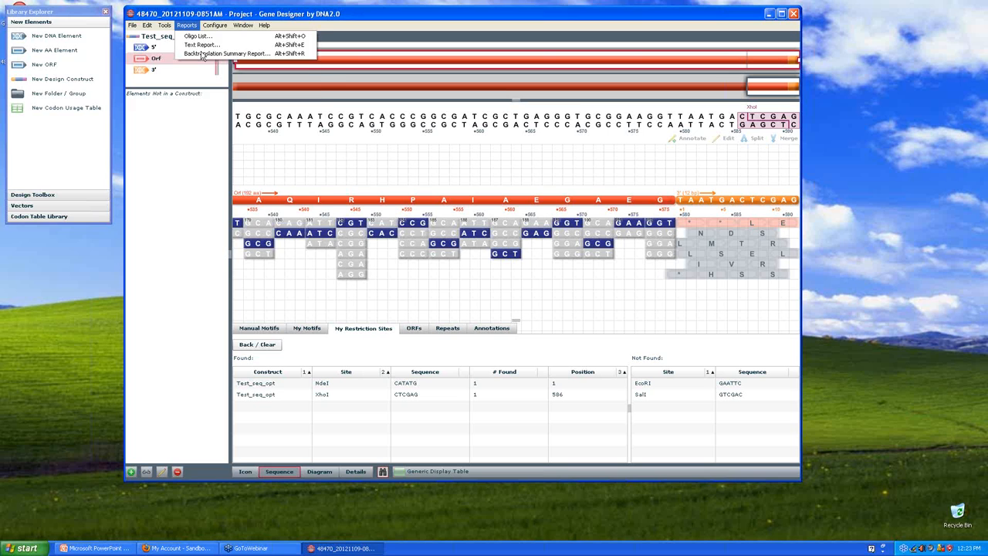
left_click(231, 55)
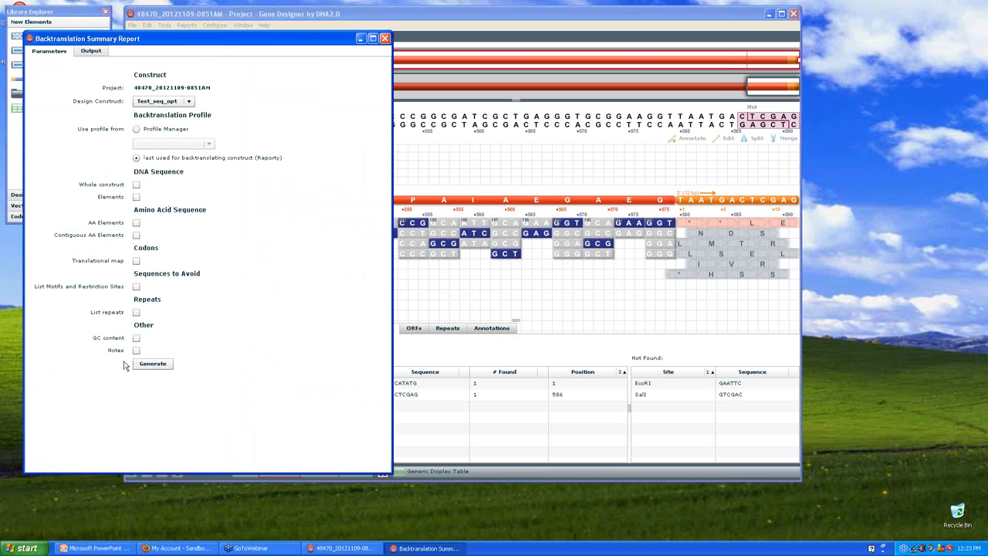
left_click(137, 183)
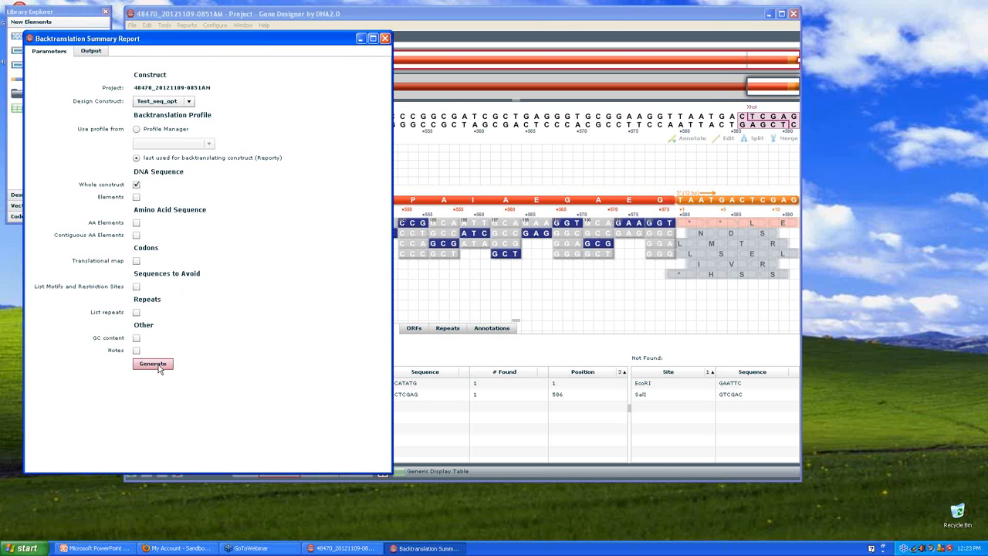
left_click(152, 364)
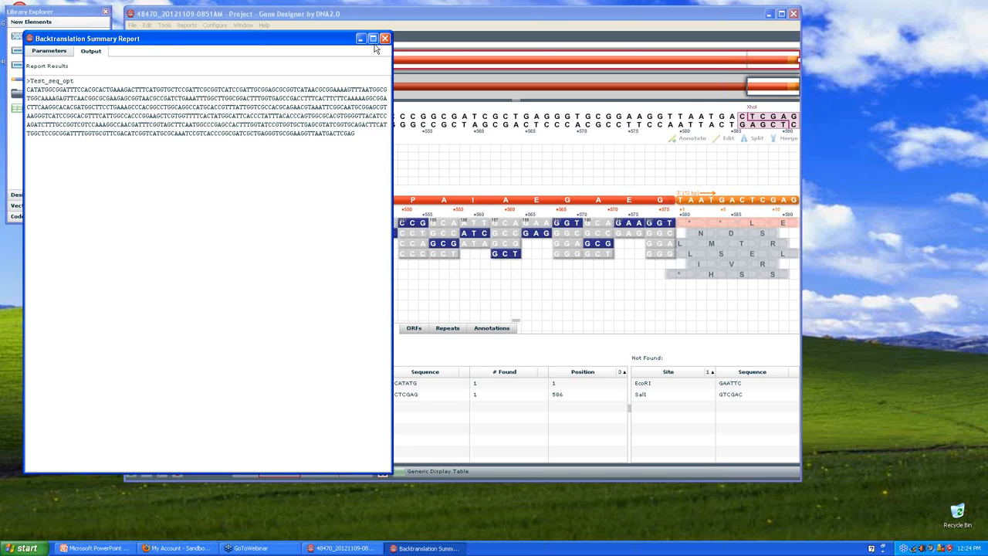
mouse_move(383, 39)
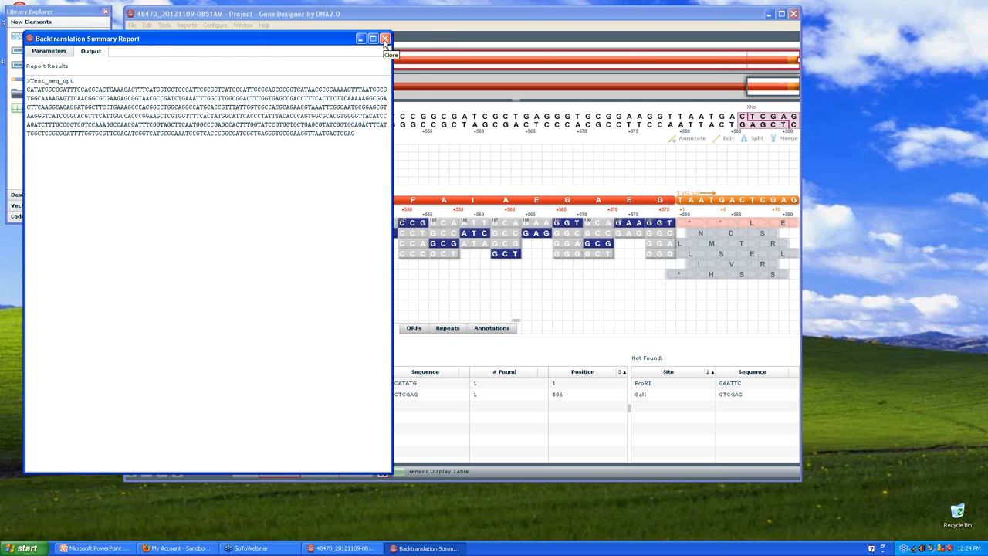
left_click(381, 37)
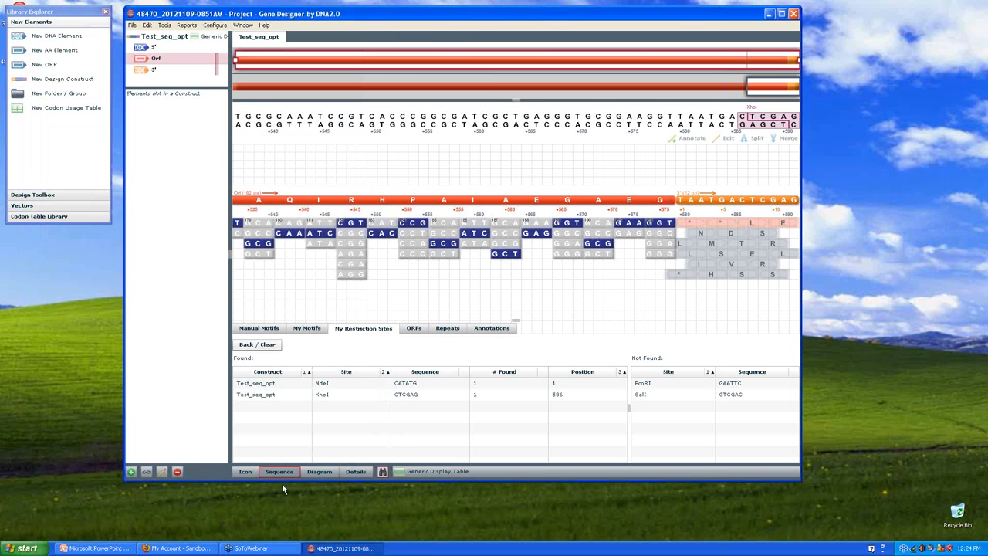
mouse_move(174, 547)
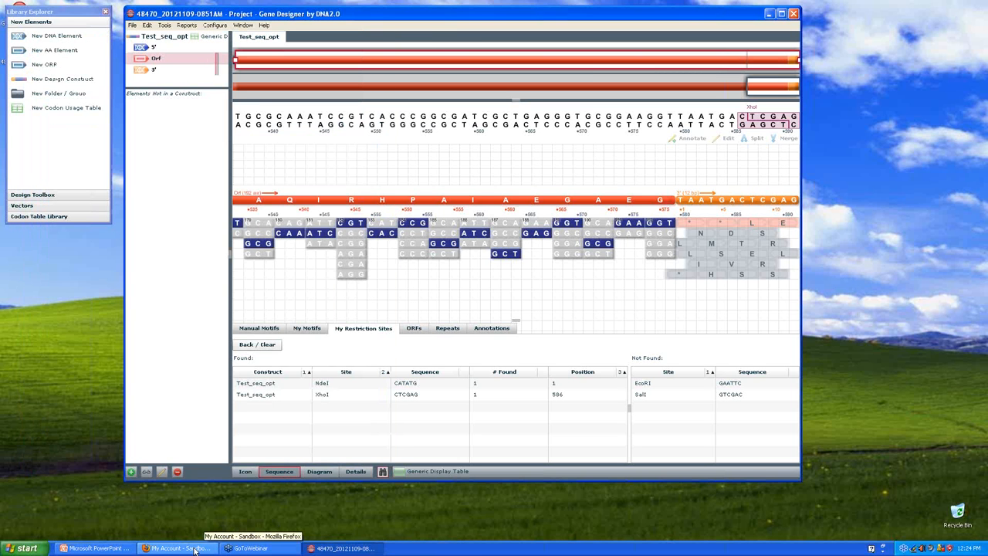
- In Firefox, go to My Account > Orders and open order 48470's approval form
left_click(173, 547)
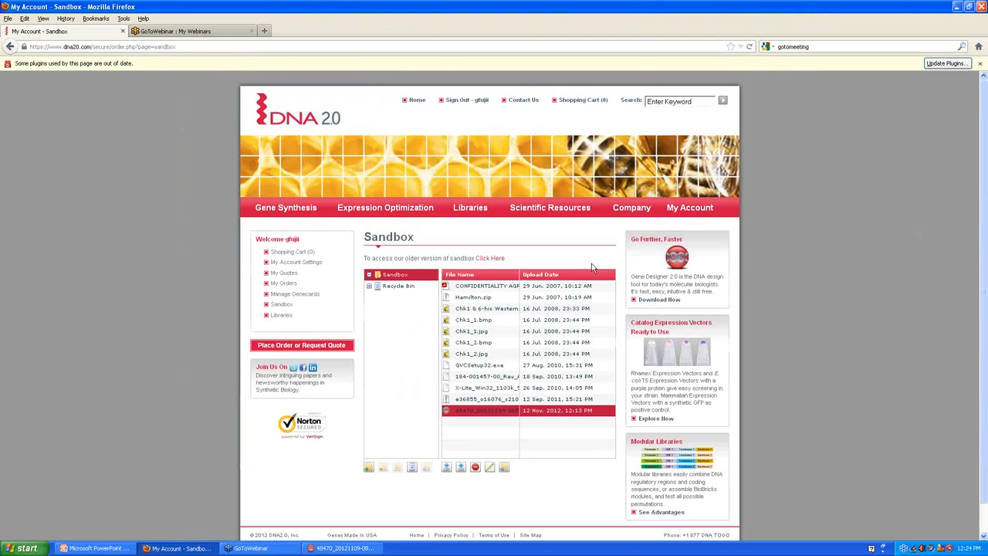
left_click(689, 207)
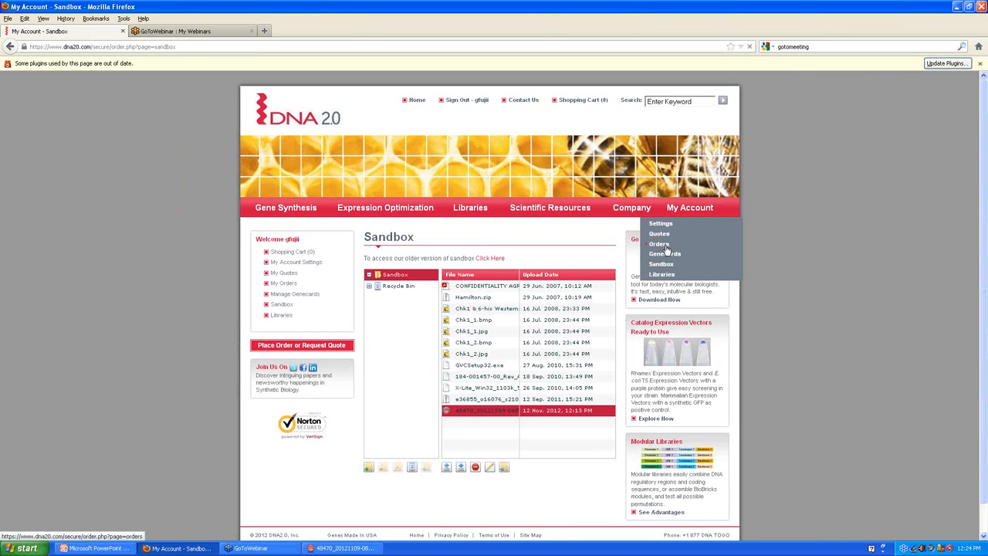
left_click(658, 244)
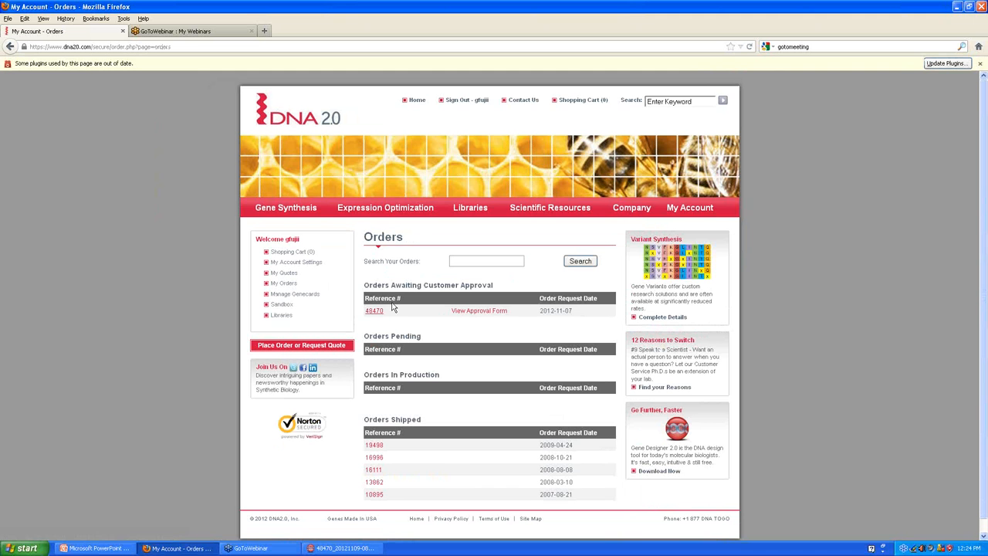
mouse_move(473, 314)
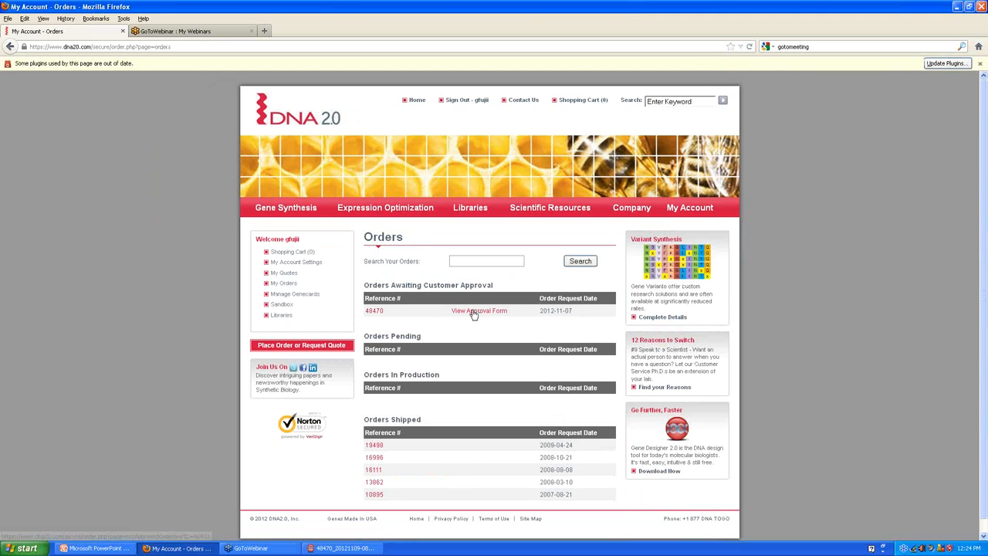
left_click(481, 311)
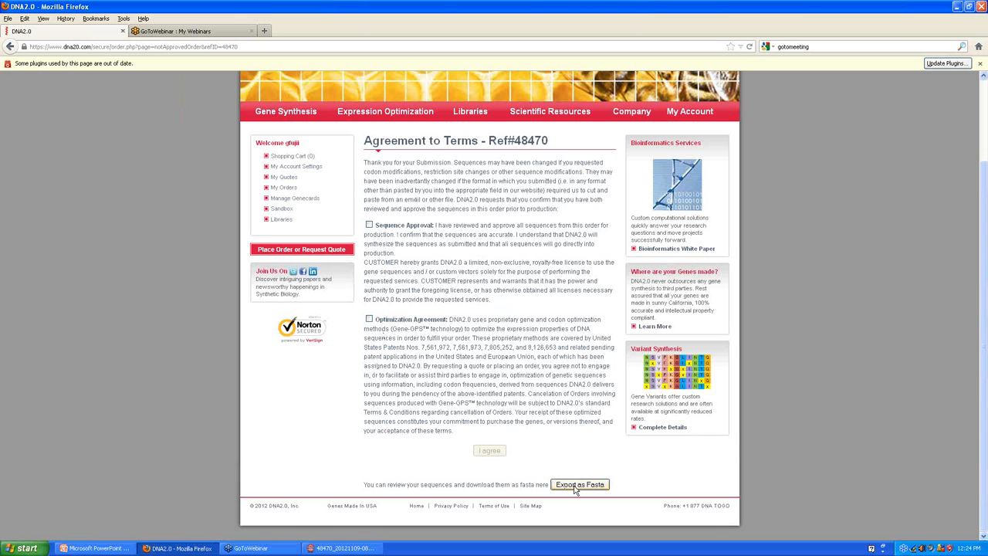
- Export order 48470's sequences as FASTA, view them in Notepad, then close Downloads and Notepad
left_click(584, 484)
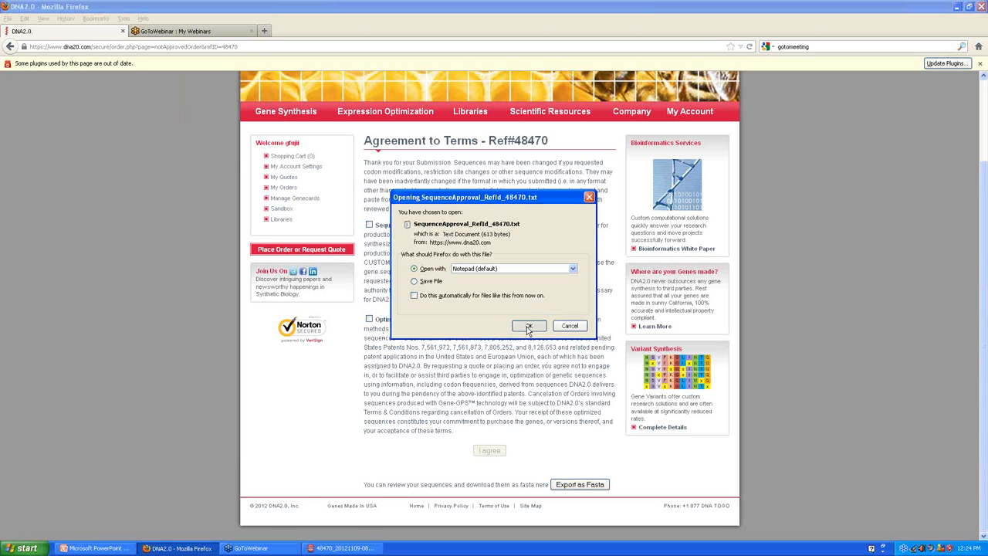
left_click(529, 325)
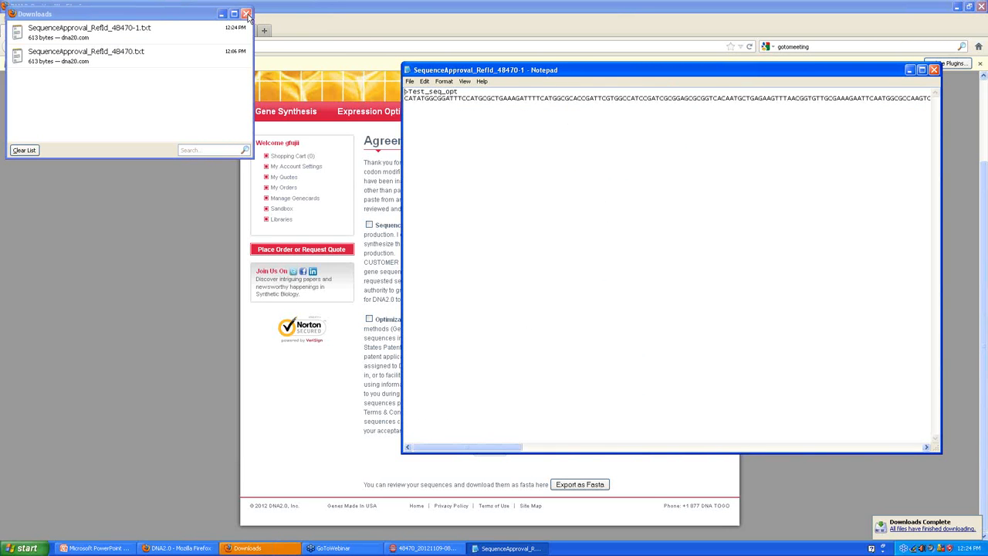
left_click(246, 13)
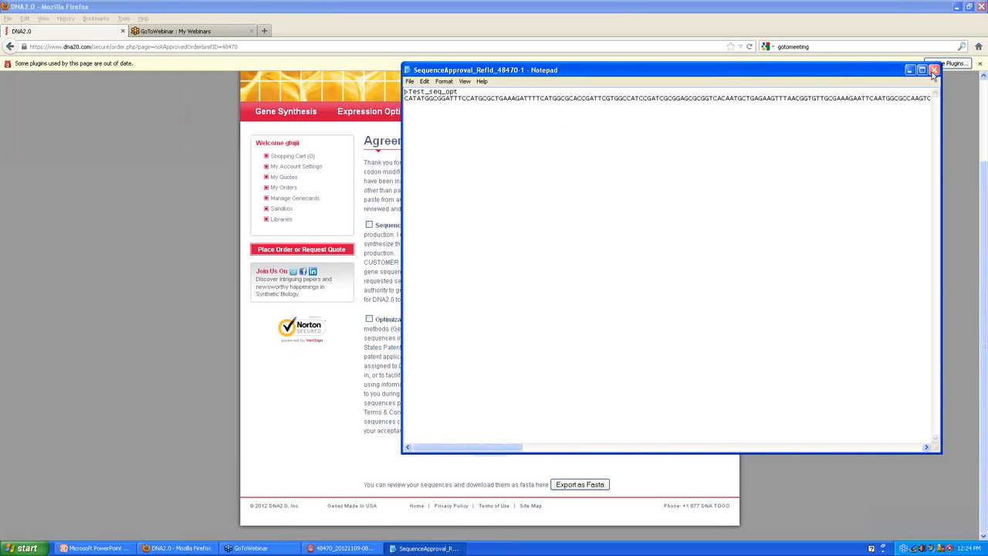
left_click(911, 70)
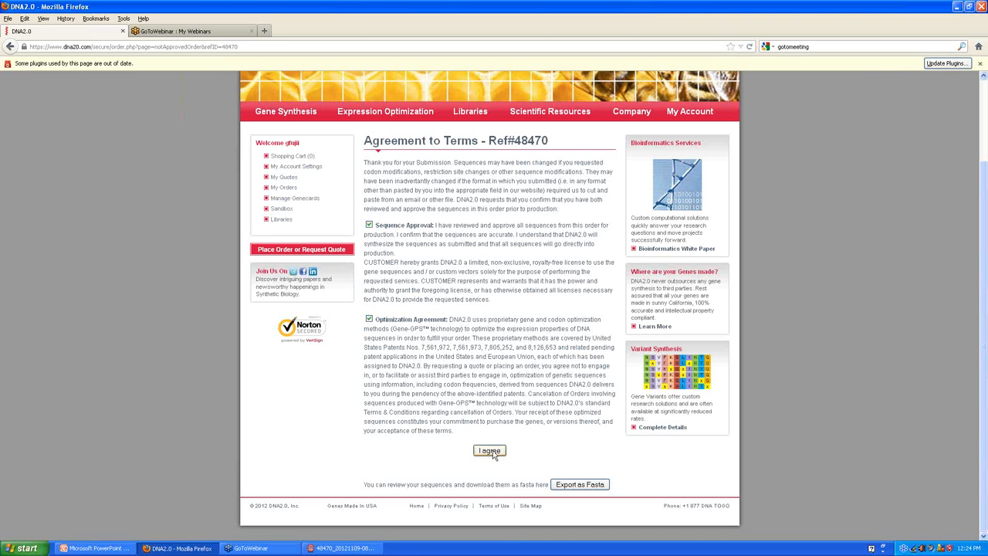
- Approve order 48470 with I agree, then switch to the PowerPoint review slides
left_click(488, 451)
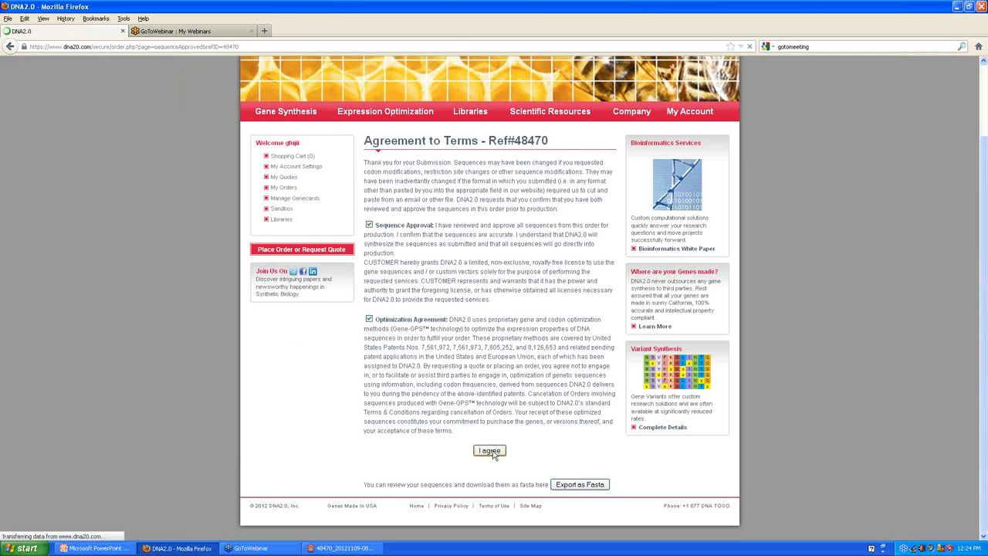
left_click(488, 451)
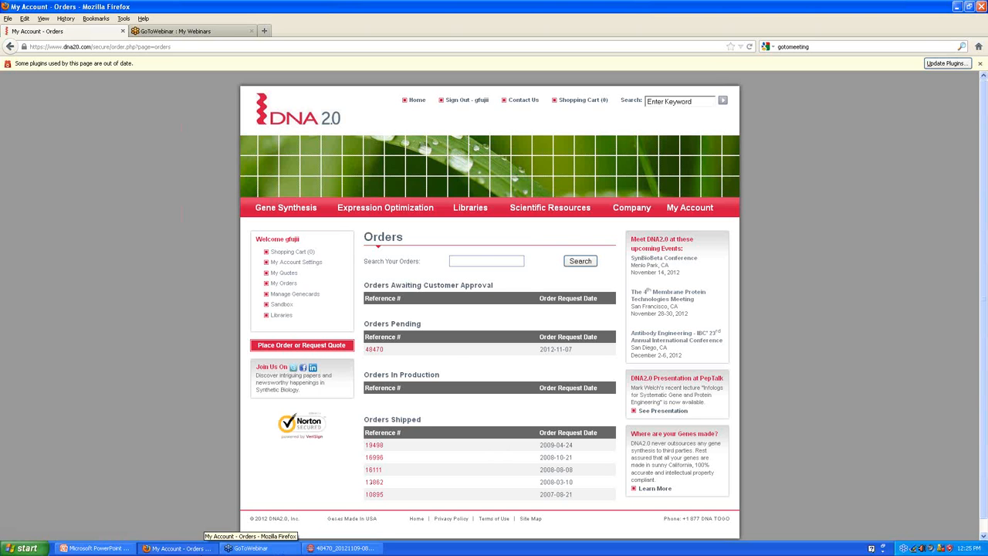
left_click(92, 548)
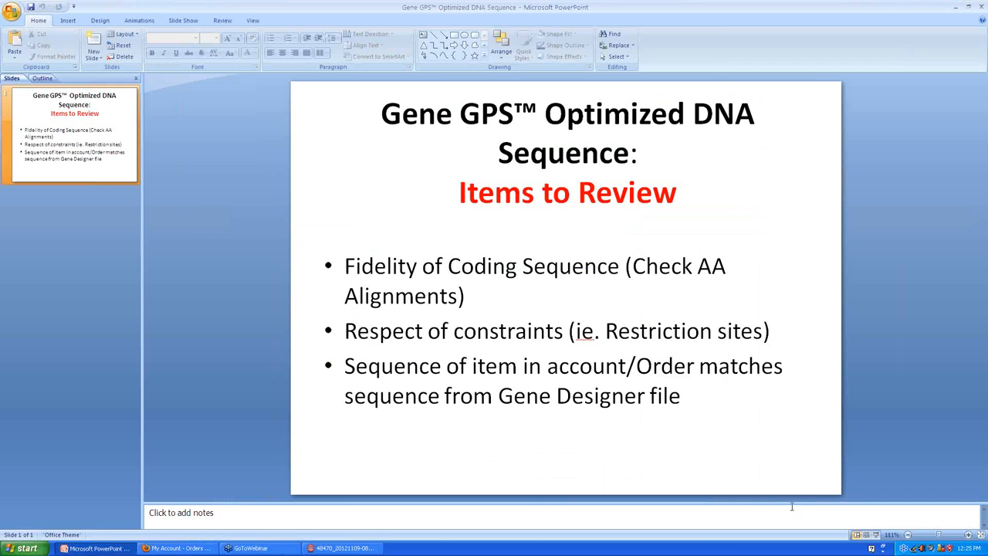